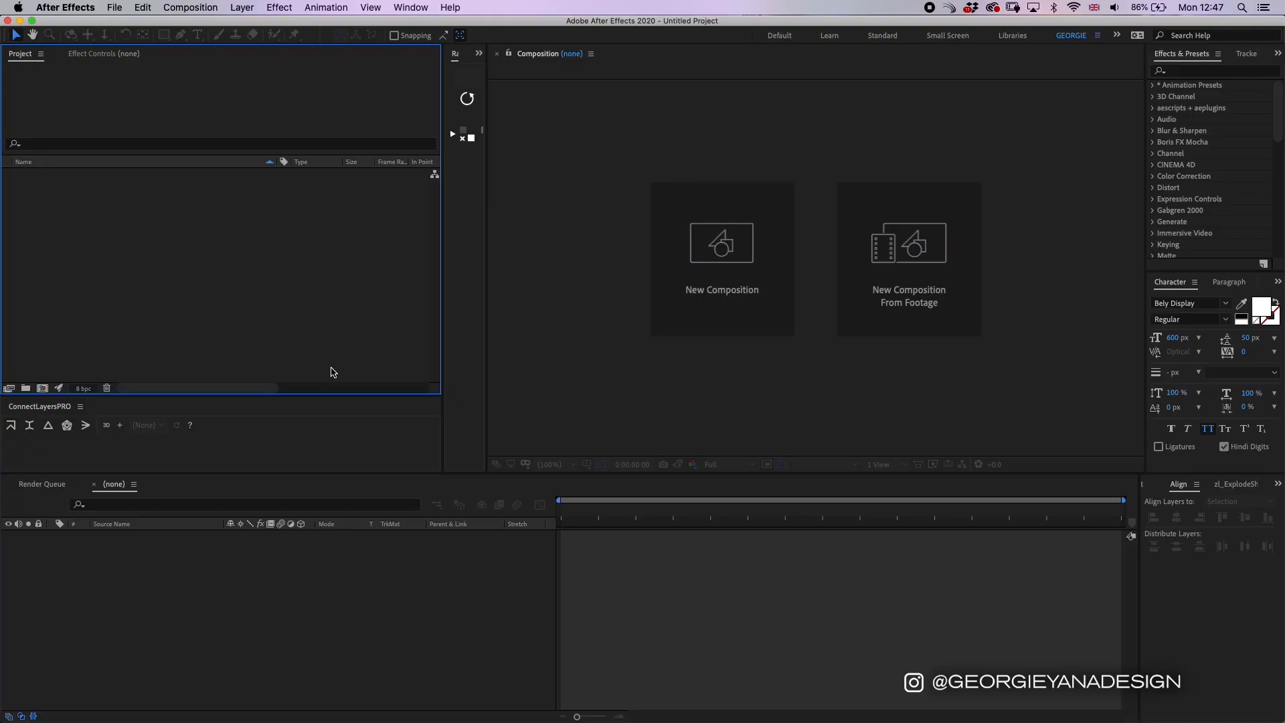
mouse_move(252, 358)
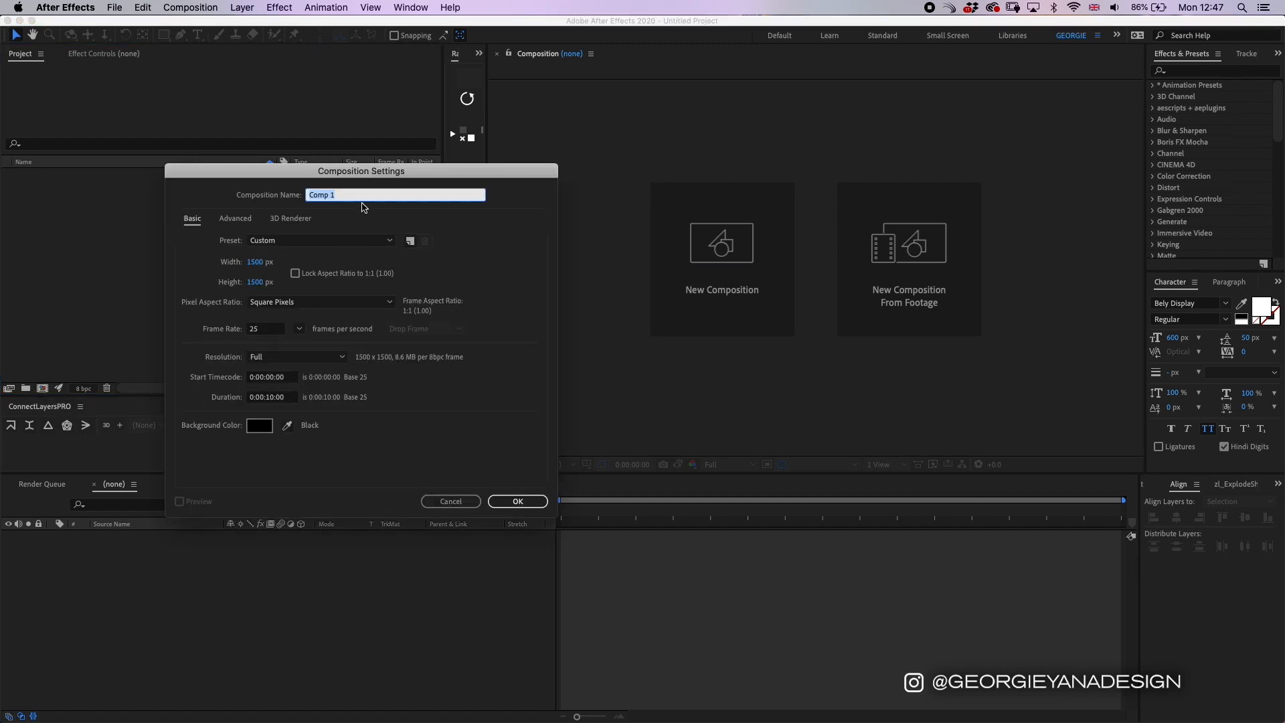
Step: Name the new composition EXPORT TEST, leaving 1500×1500 px, 25 fps, 10 seconds
text(EXPORT TEST)
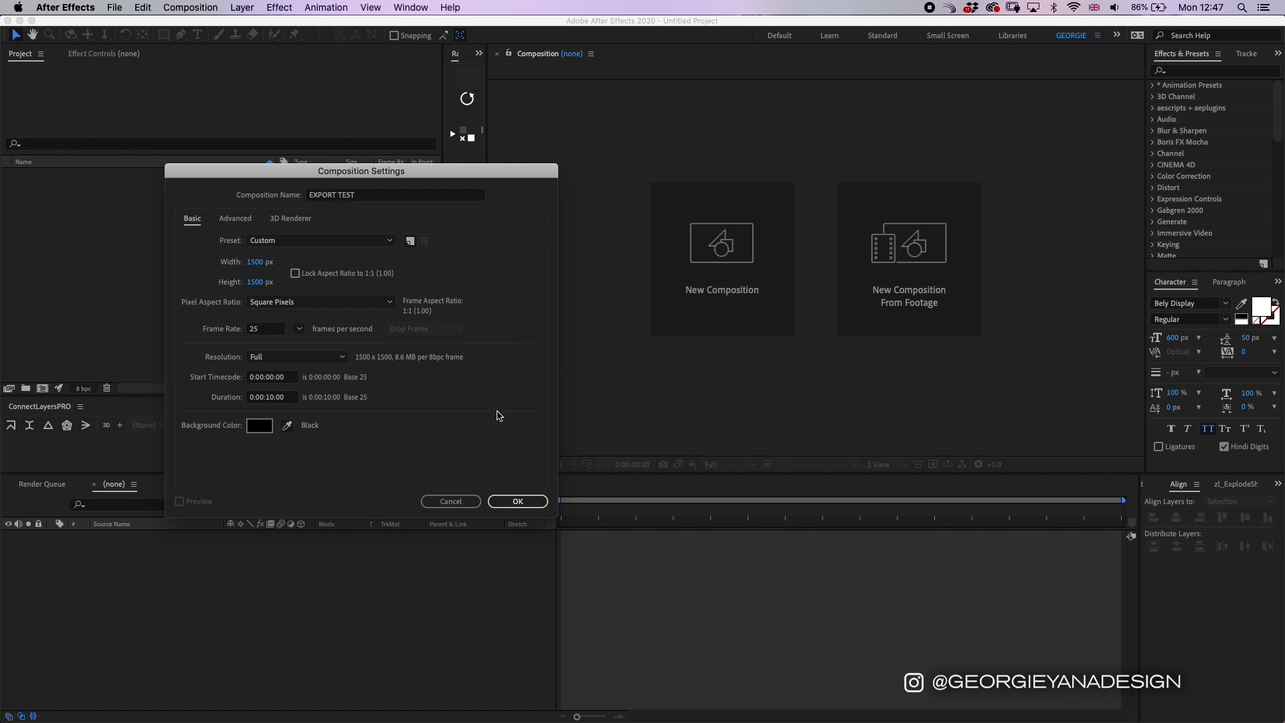
mouse_move(255, 273)
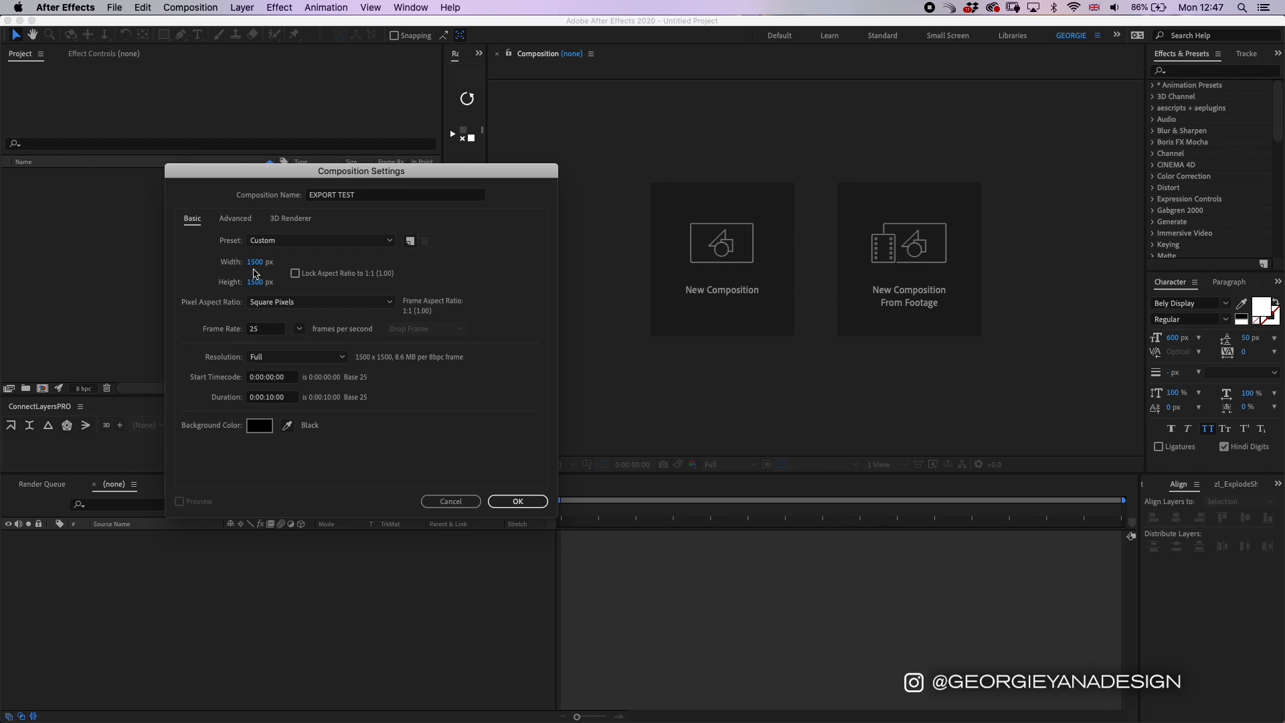
mouse_move(242, 292)
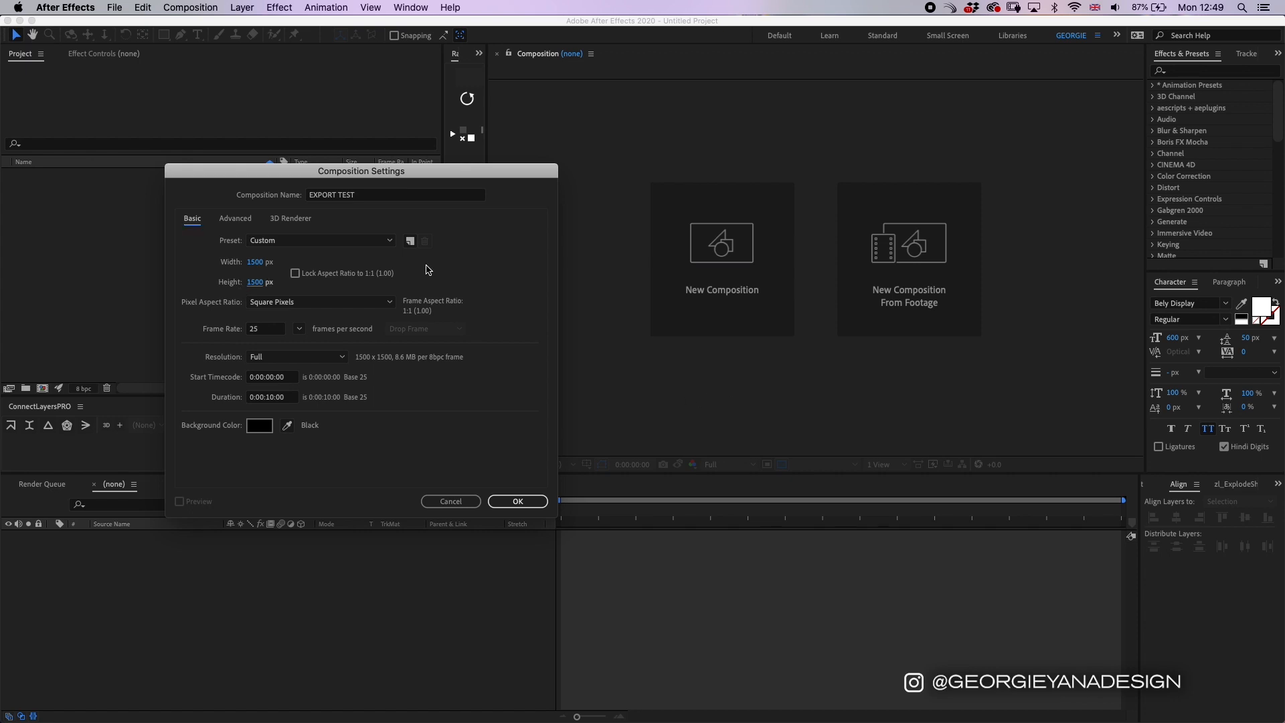
Step: Try widths 1536 and 1920, set width and height back to 1500 px, and confirm the composition
click(264, 262)
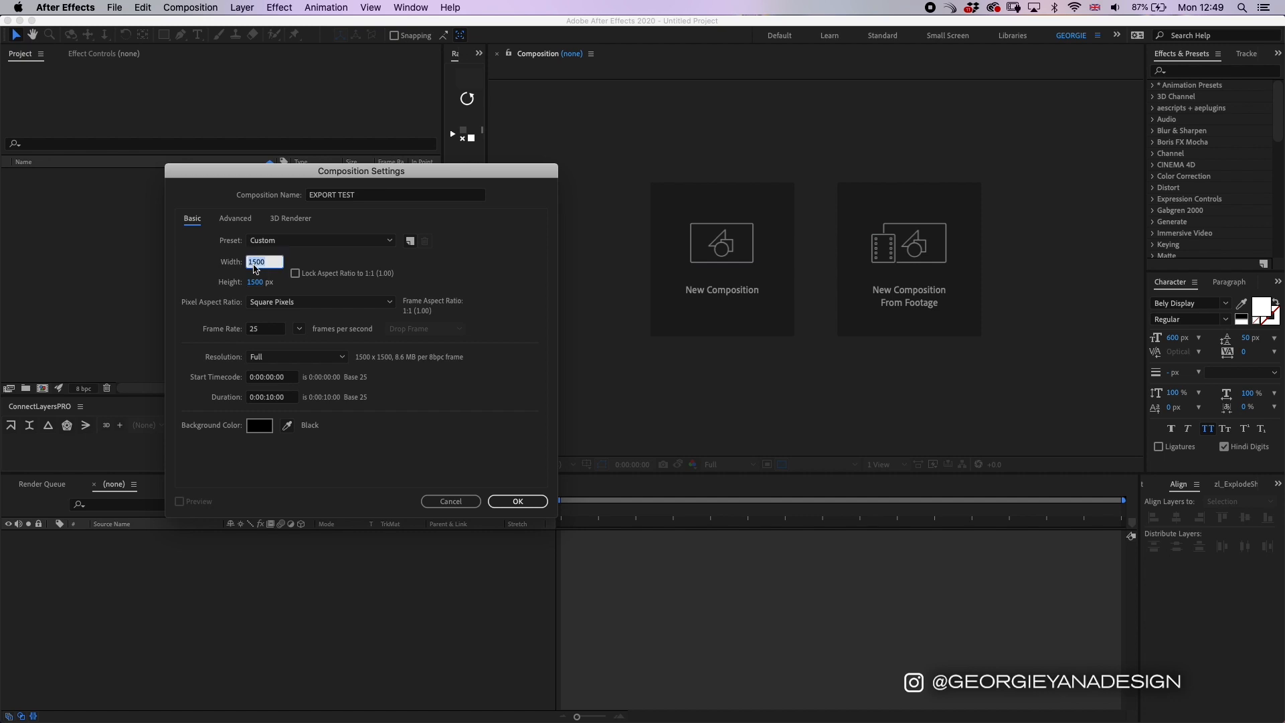
text(1536)
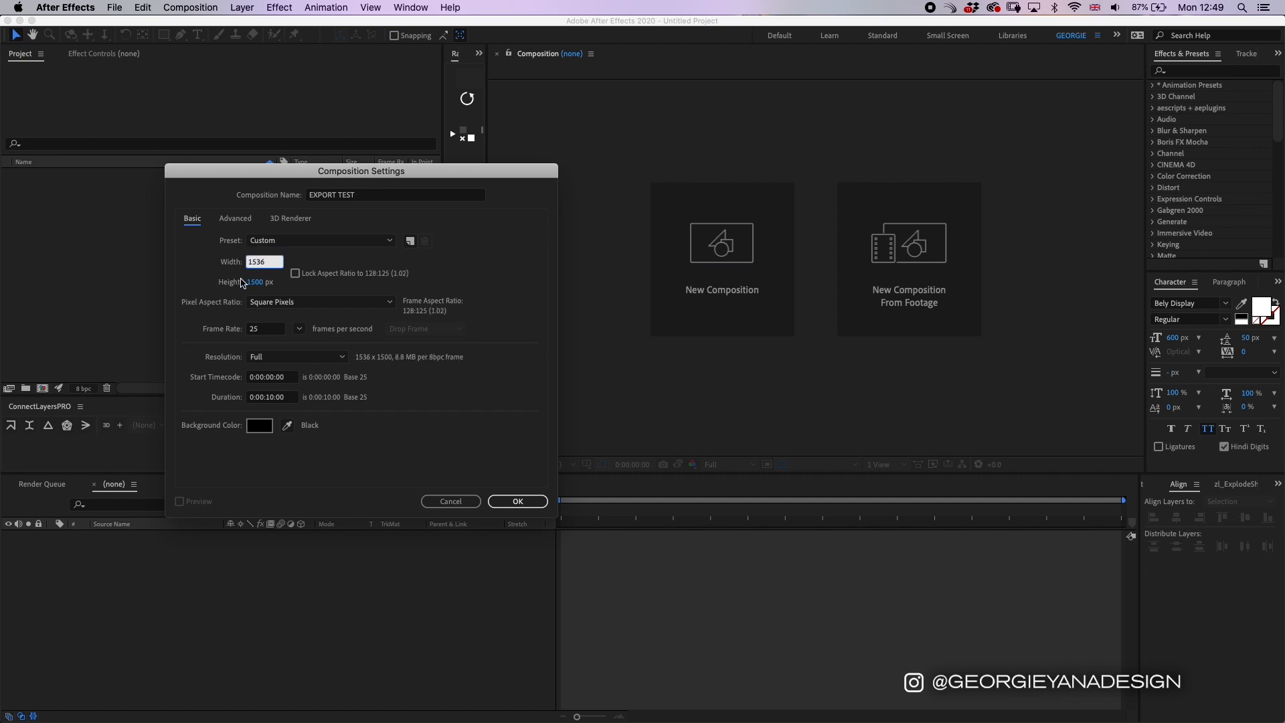
text(1920)
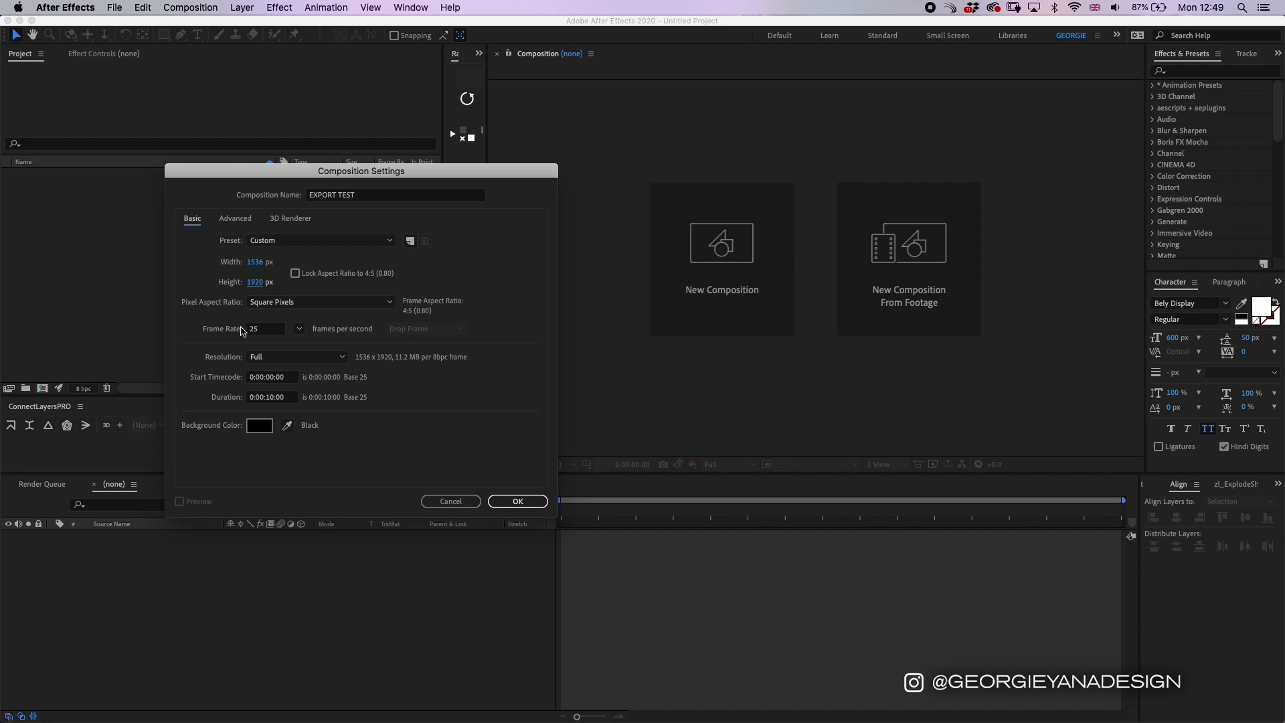
mouse_move(258, 343)
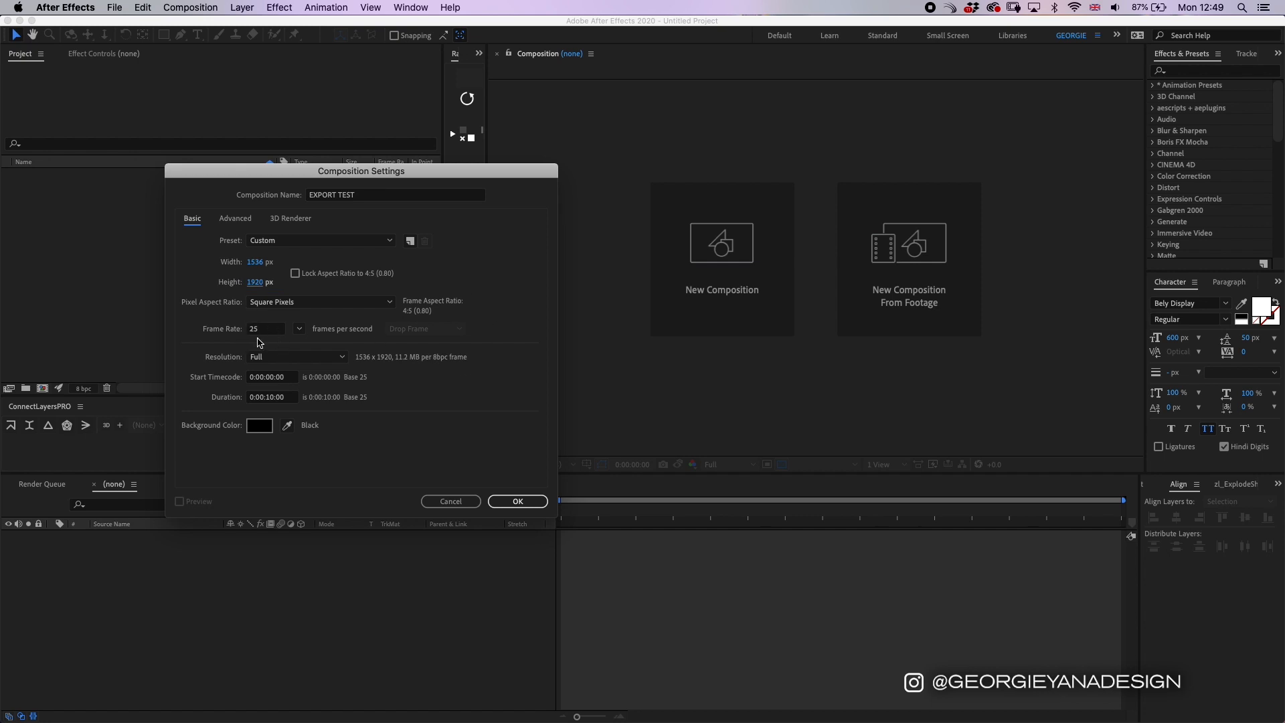
text(1)
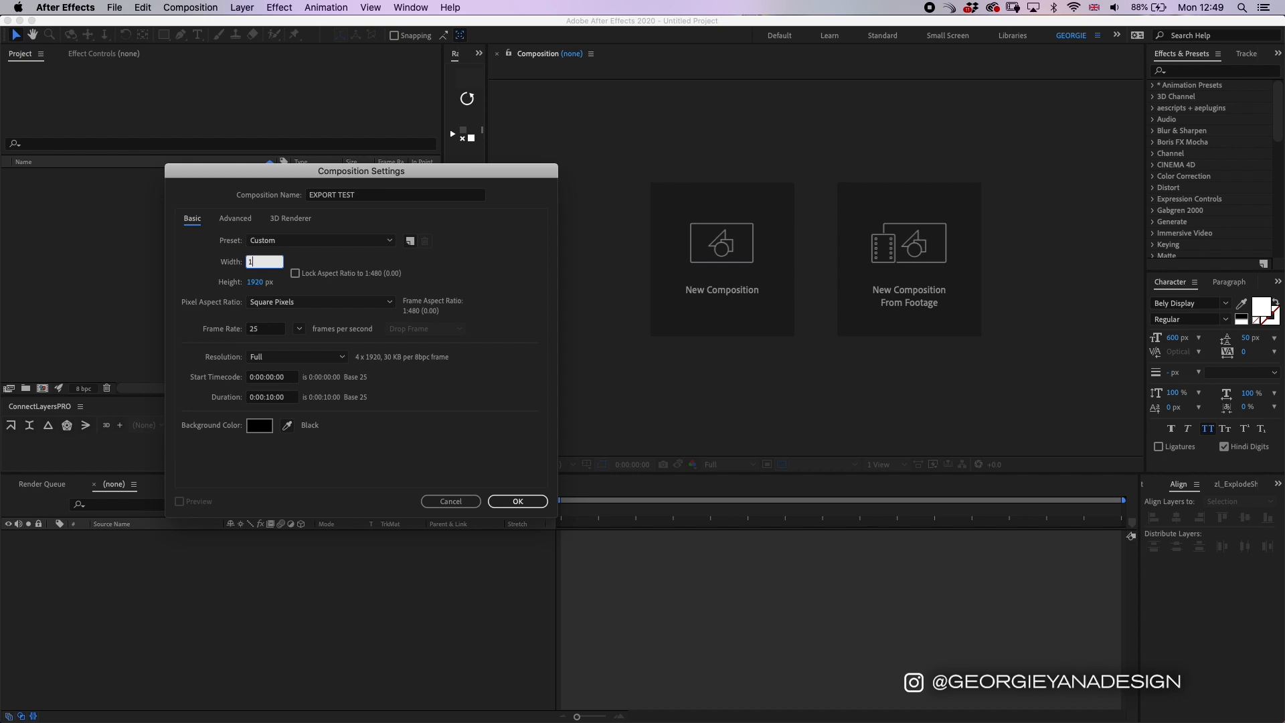
click(264, 281)
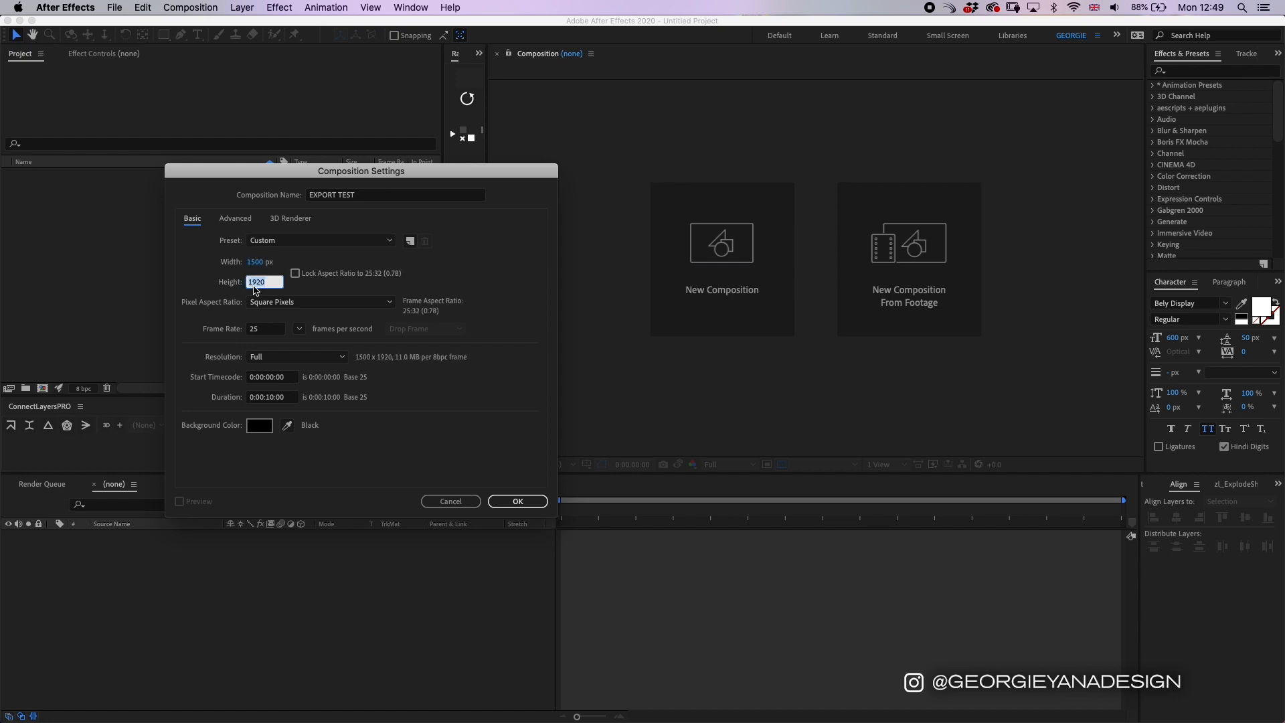
text(1500)
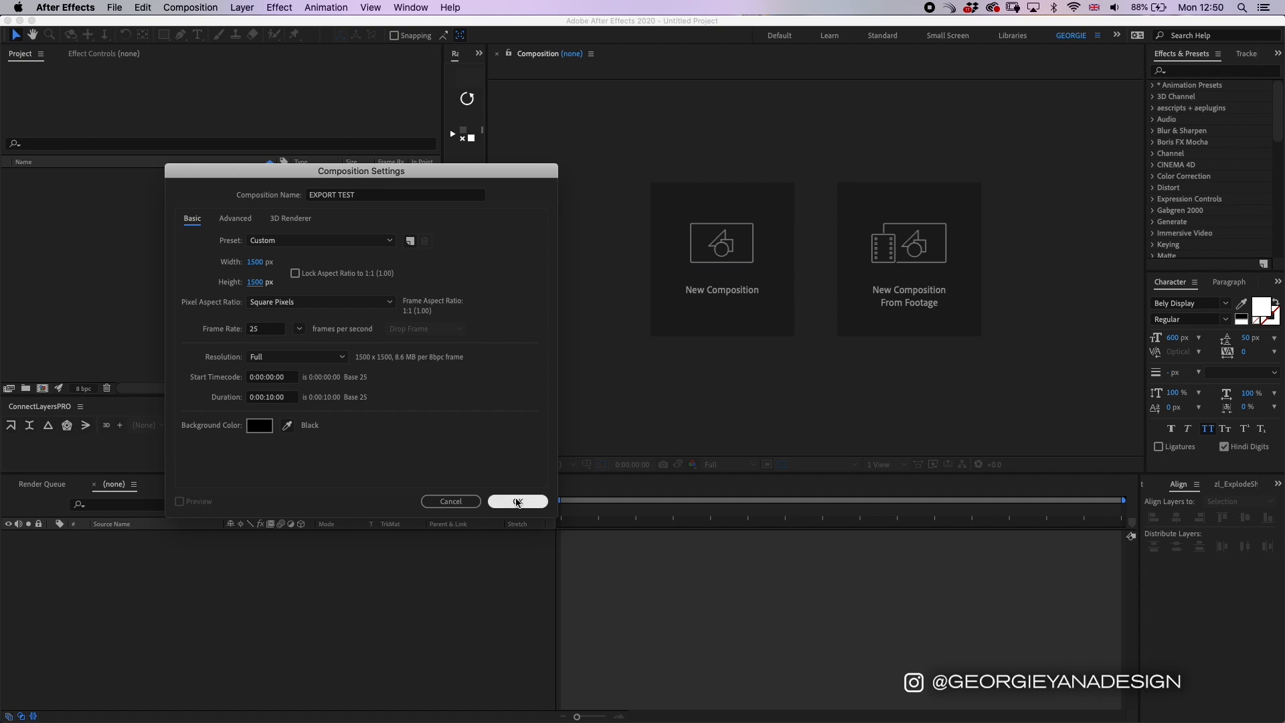
click(517, 501)
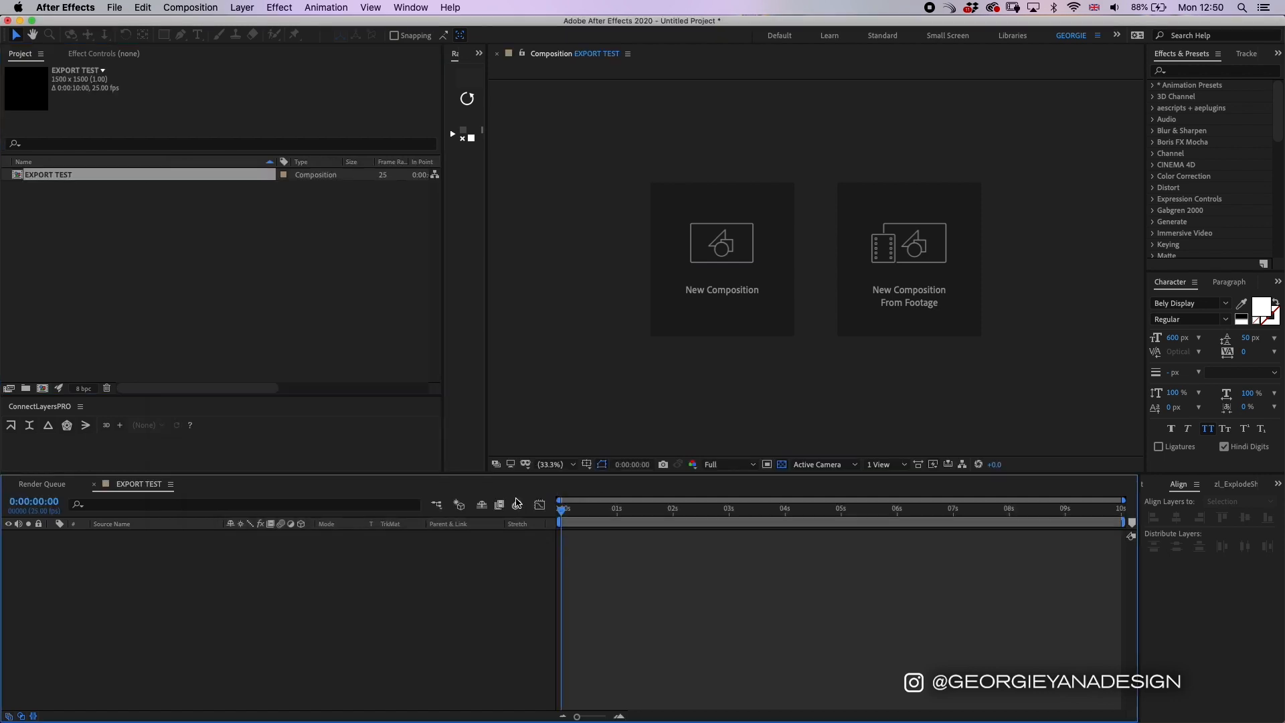
Step: Add a text layer reading EXPORT TEST in the centre of the composition
click(197, 34)
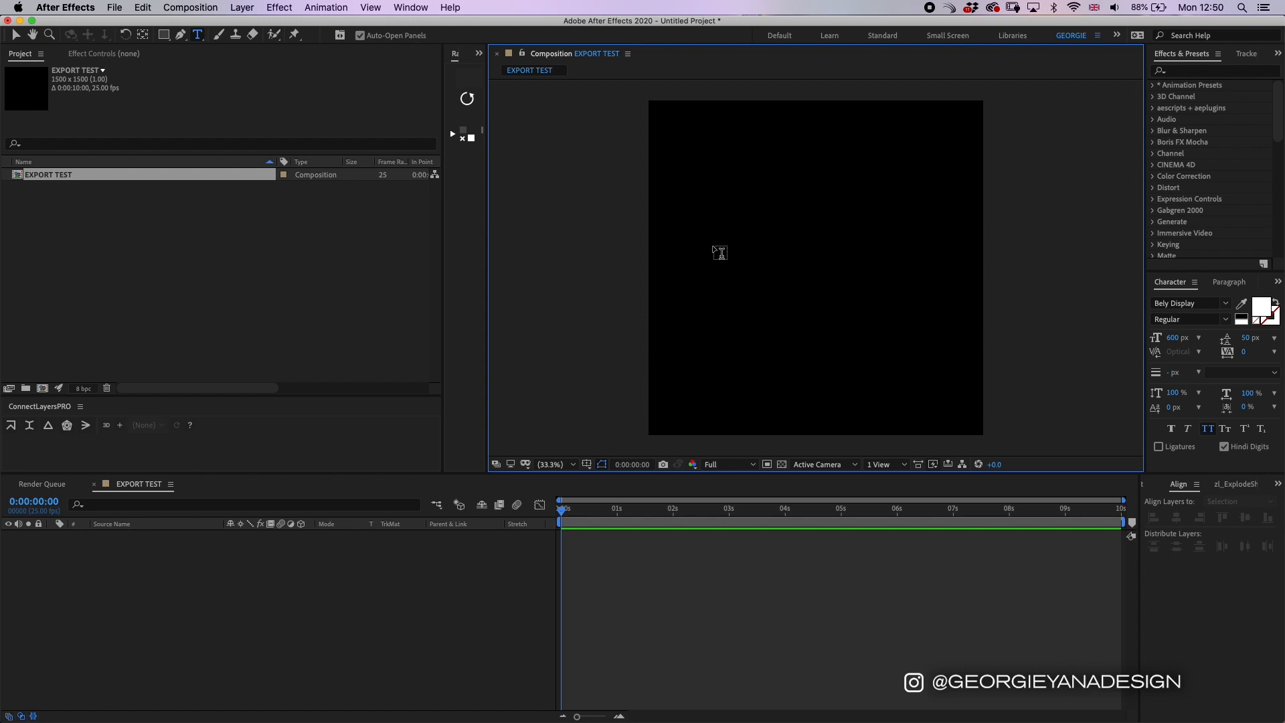
click(815, 268)
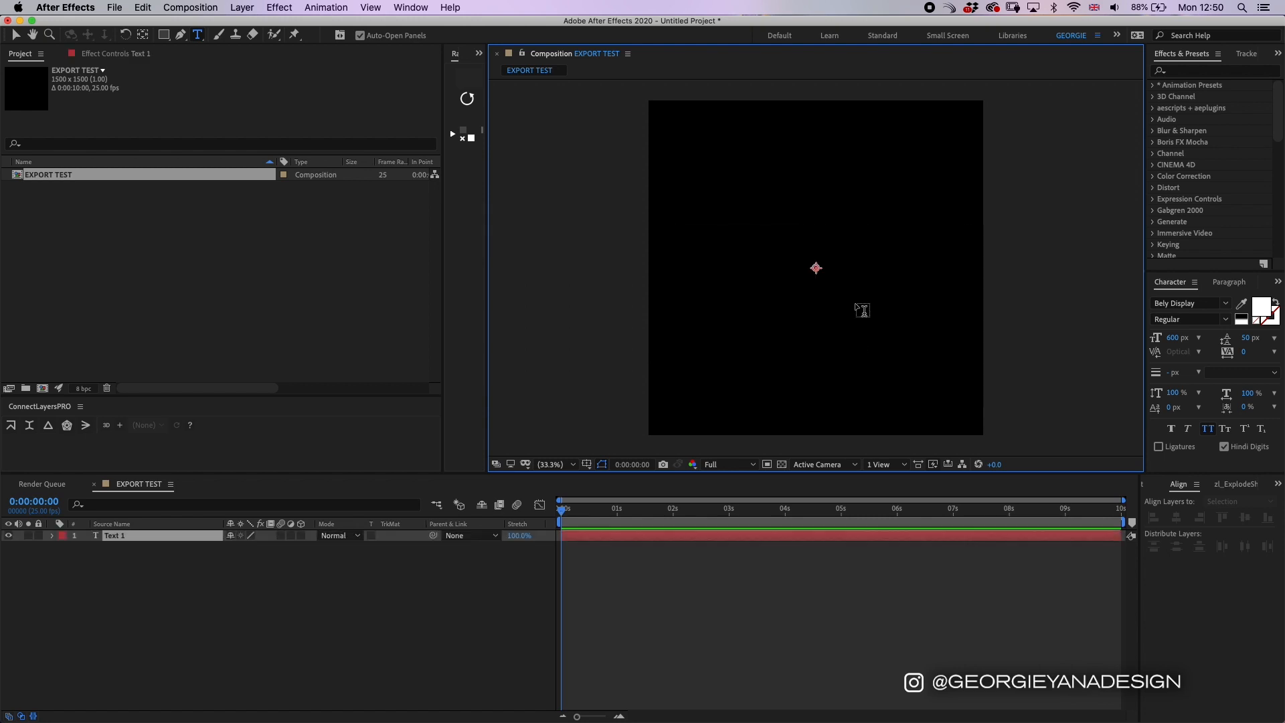
text(EXPORT TEST)
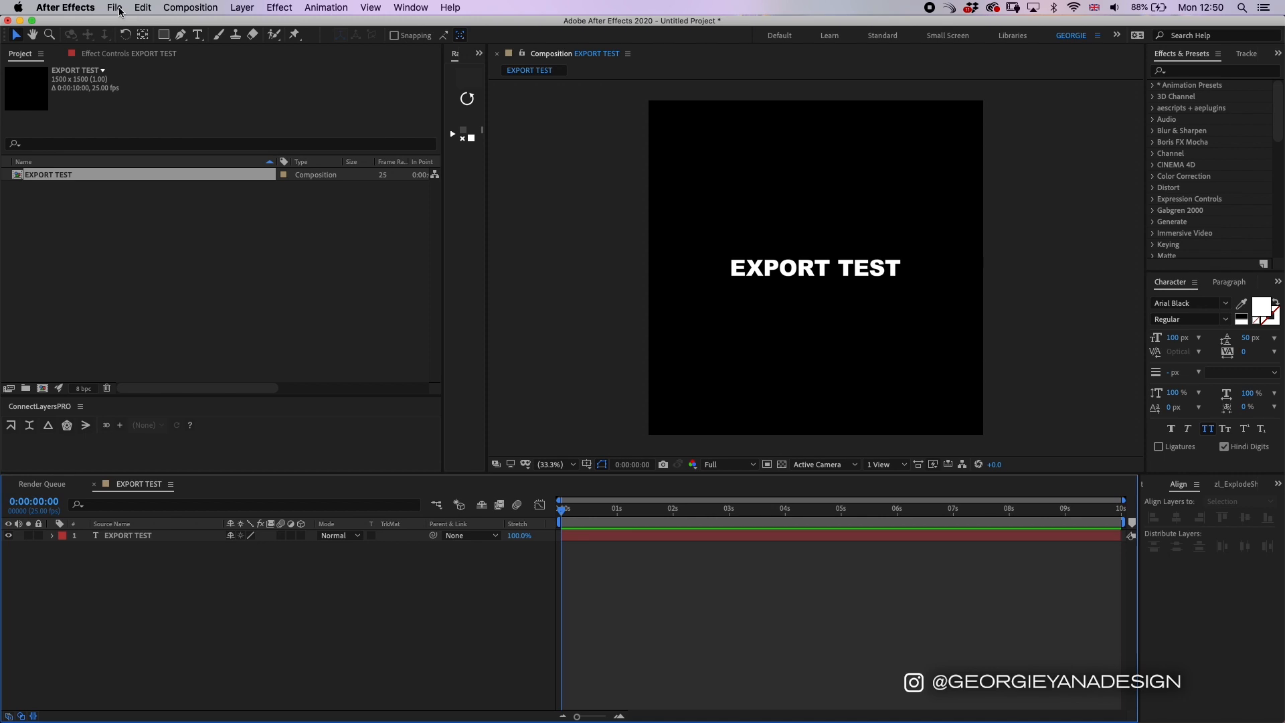
Step: Send the composition to the Adobe Media Encoder queue via File > Export
click(114, 7)
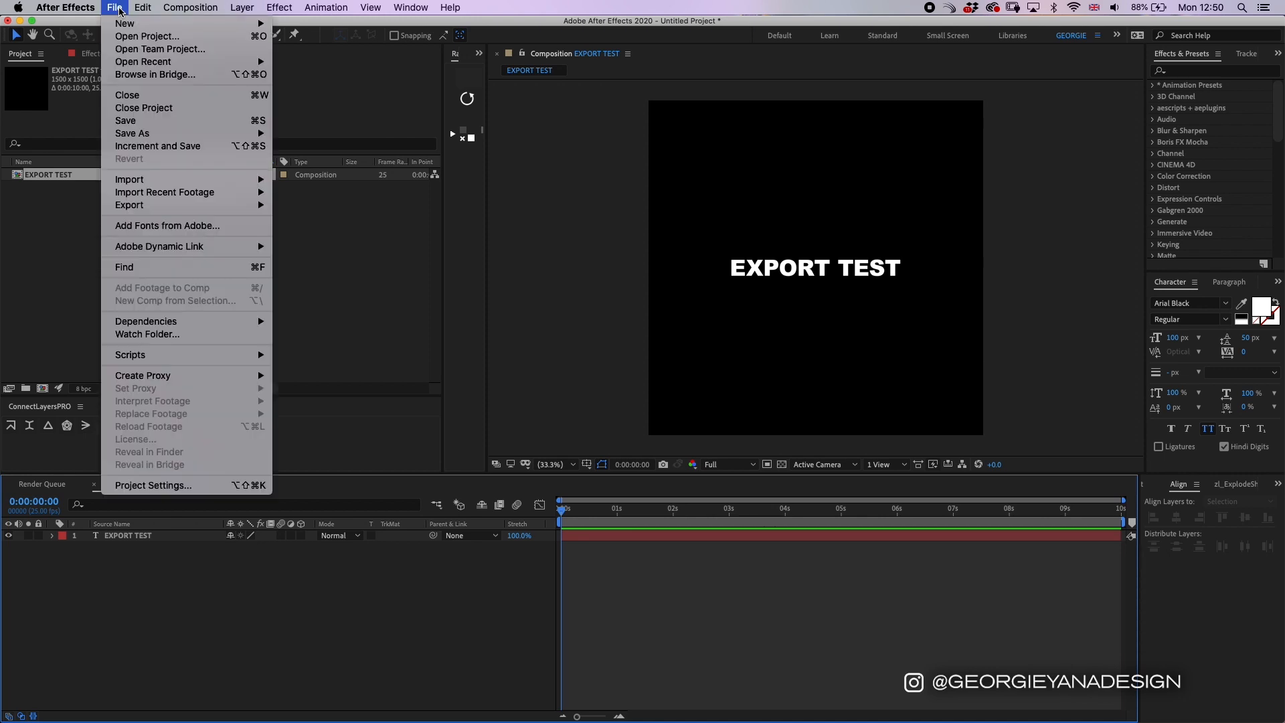
mouse_move(128, 205)
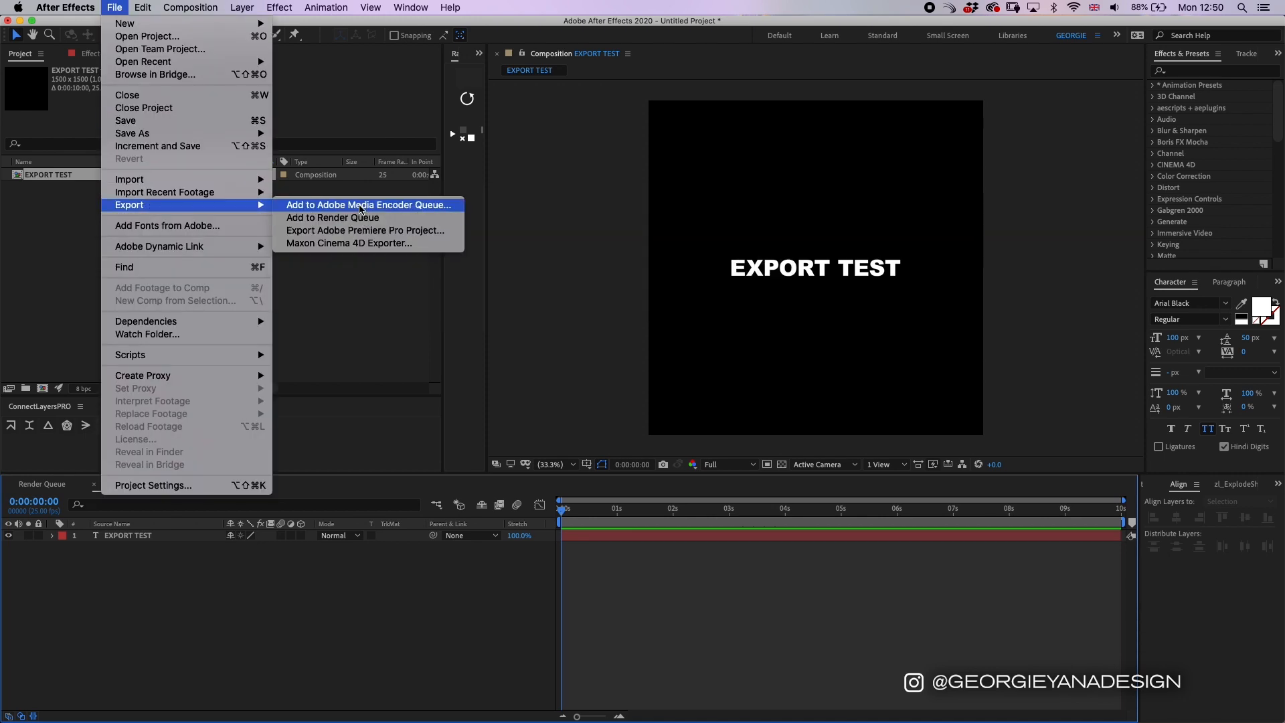
click(369, 204)
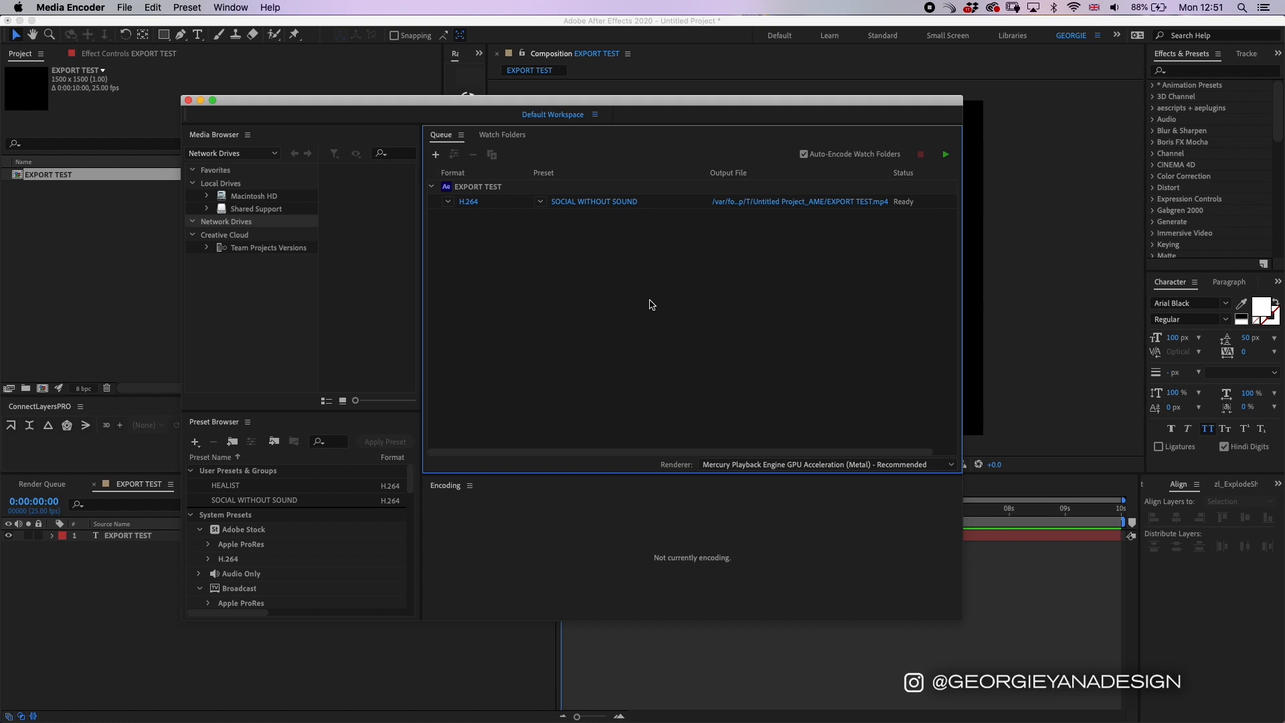
mouse_move(468, 201)
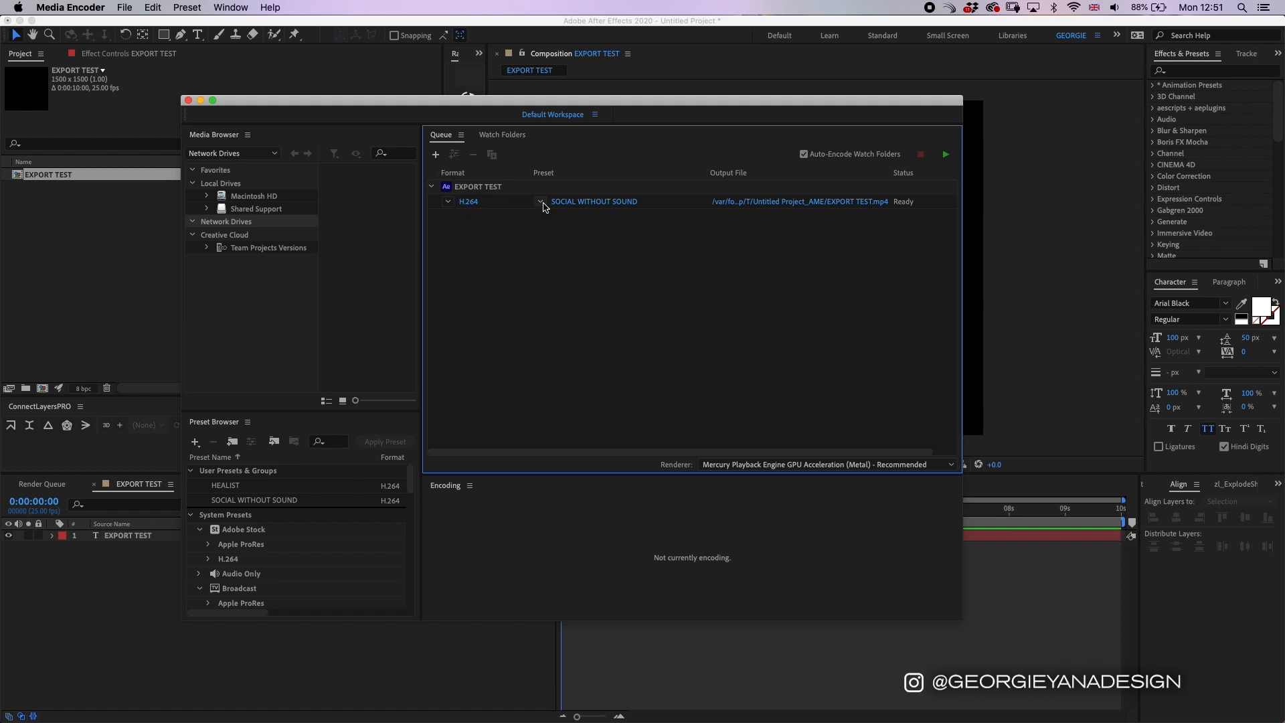
Step: Bring up the Export Settings for the queued EXPORT TEST H.264 item
click(541, 202)
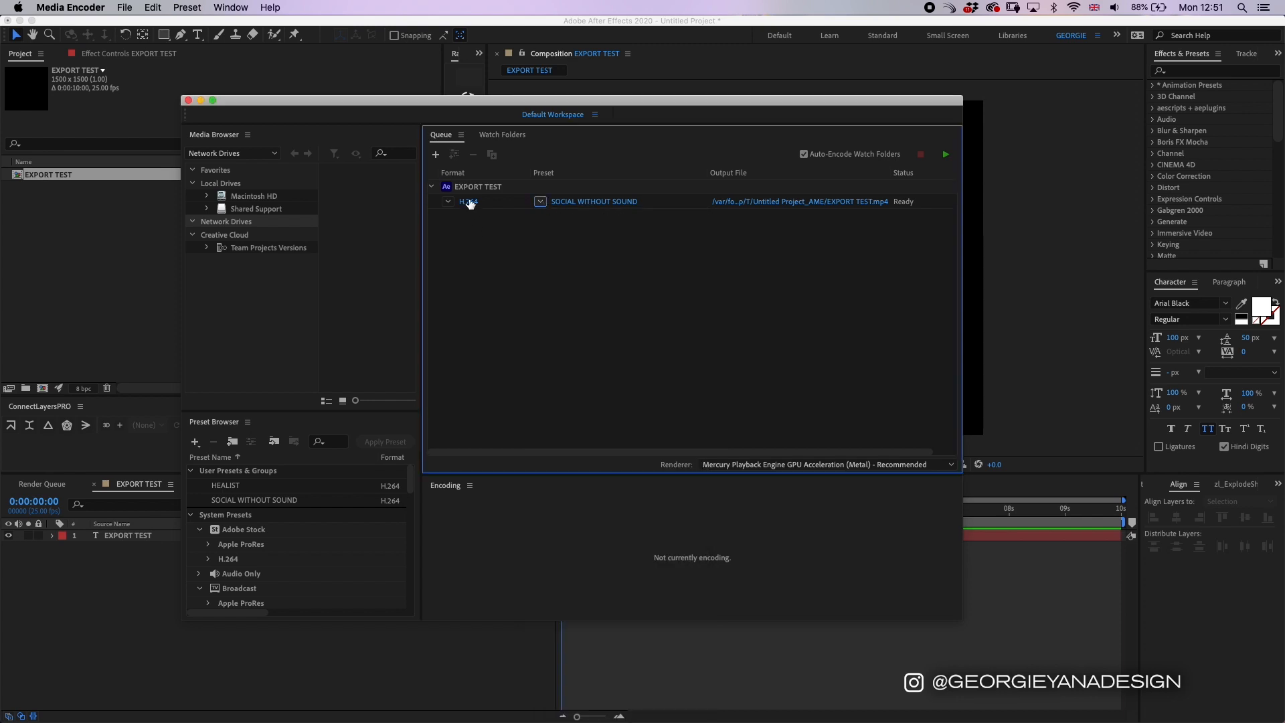
click(945, 154)
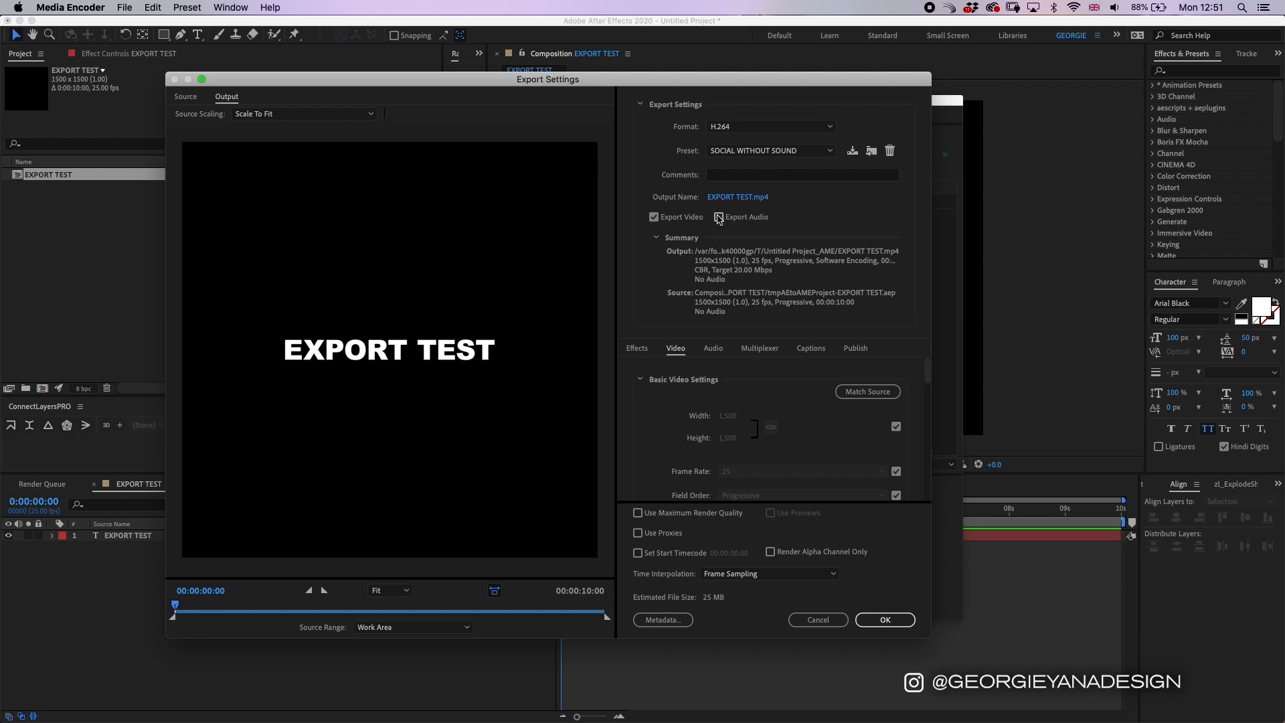
click(719, 216)
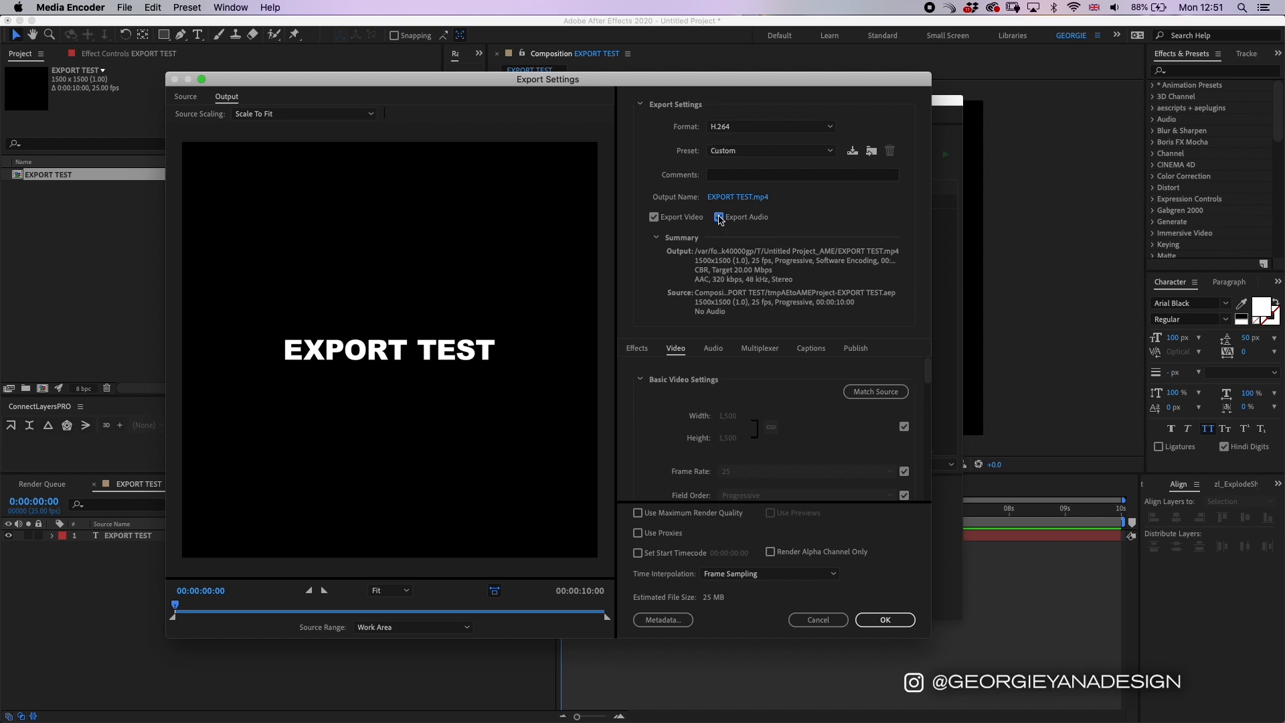
click(719, 216)
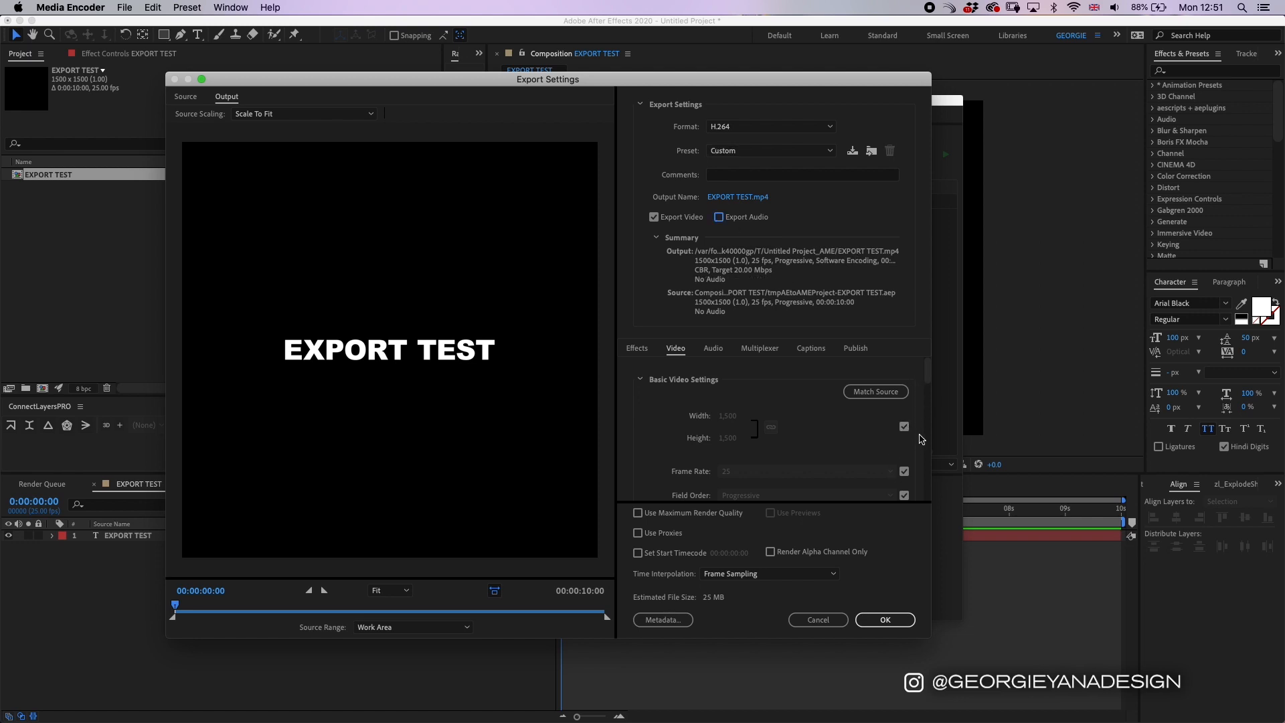
scroll(down, 3)
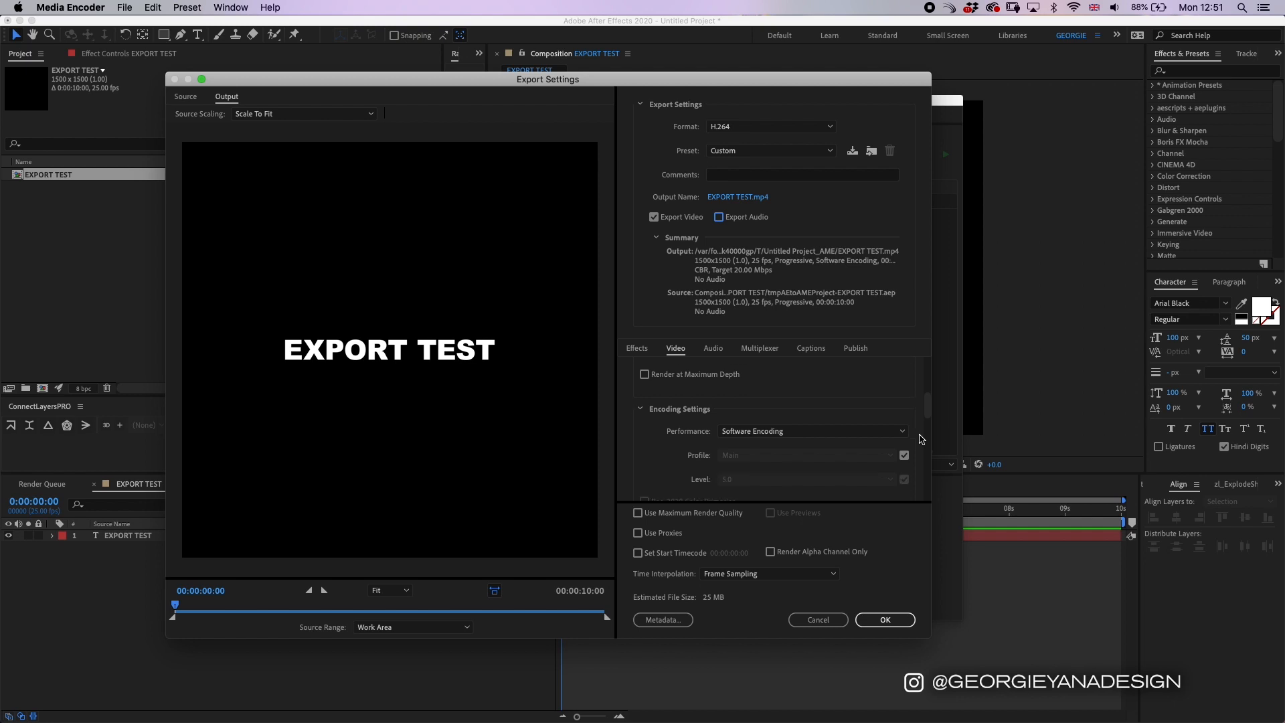
scroll(down, 3)
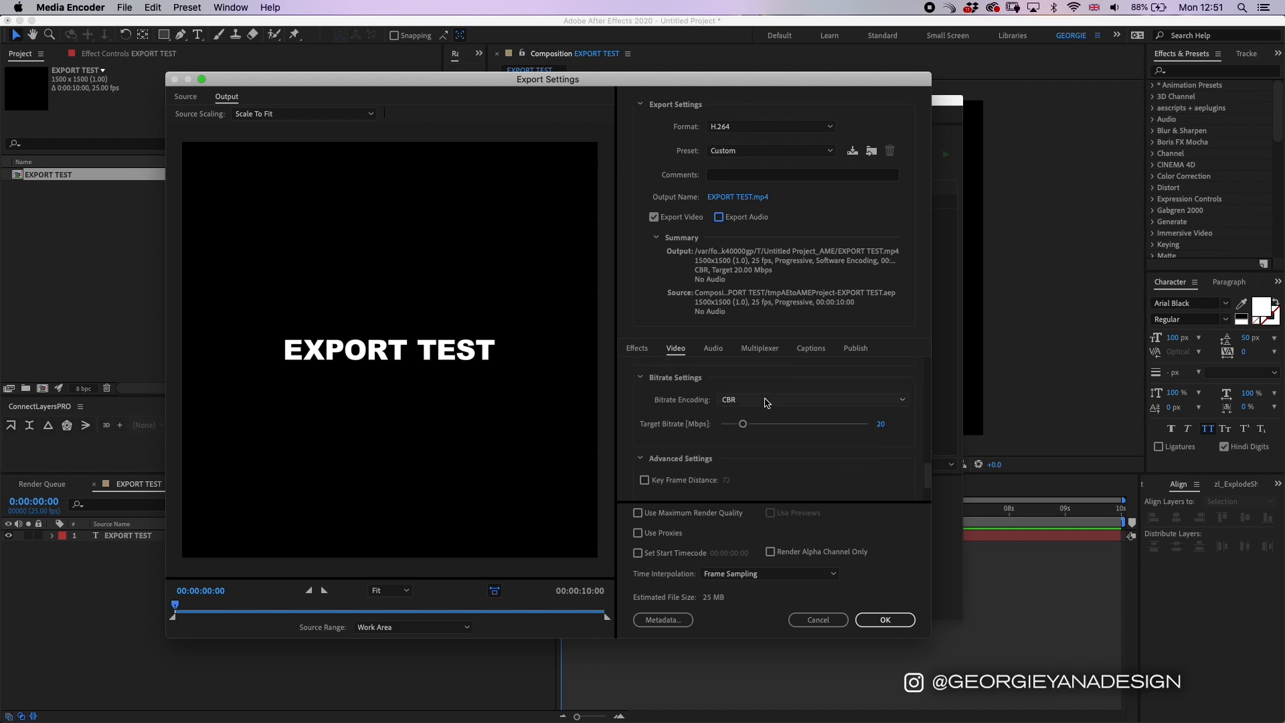
click(810, 398)
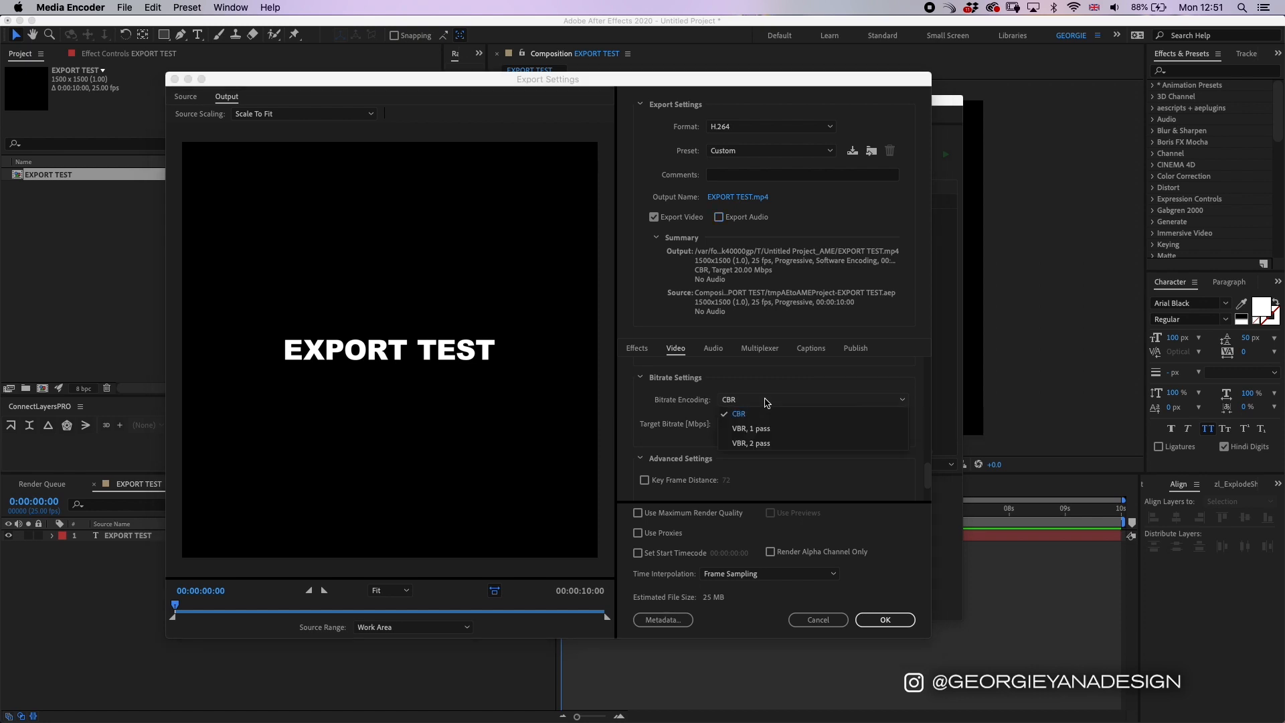
click(750, 427)
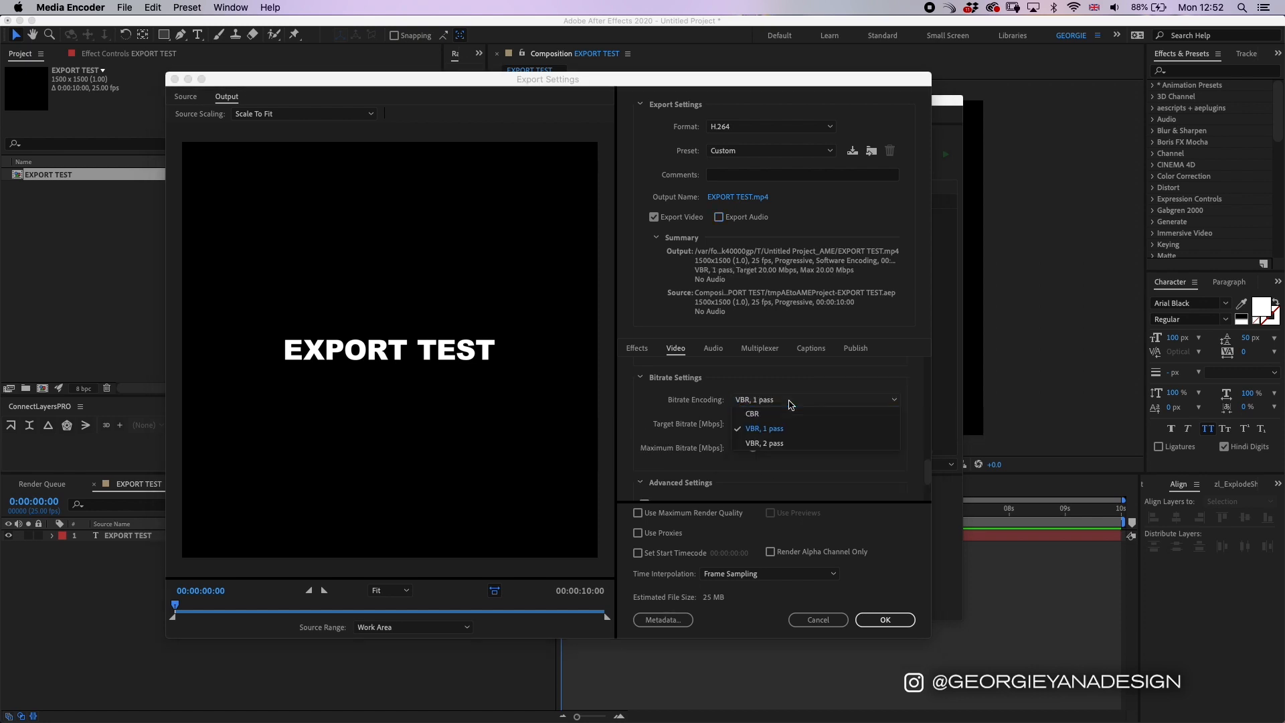
click(751, 413)
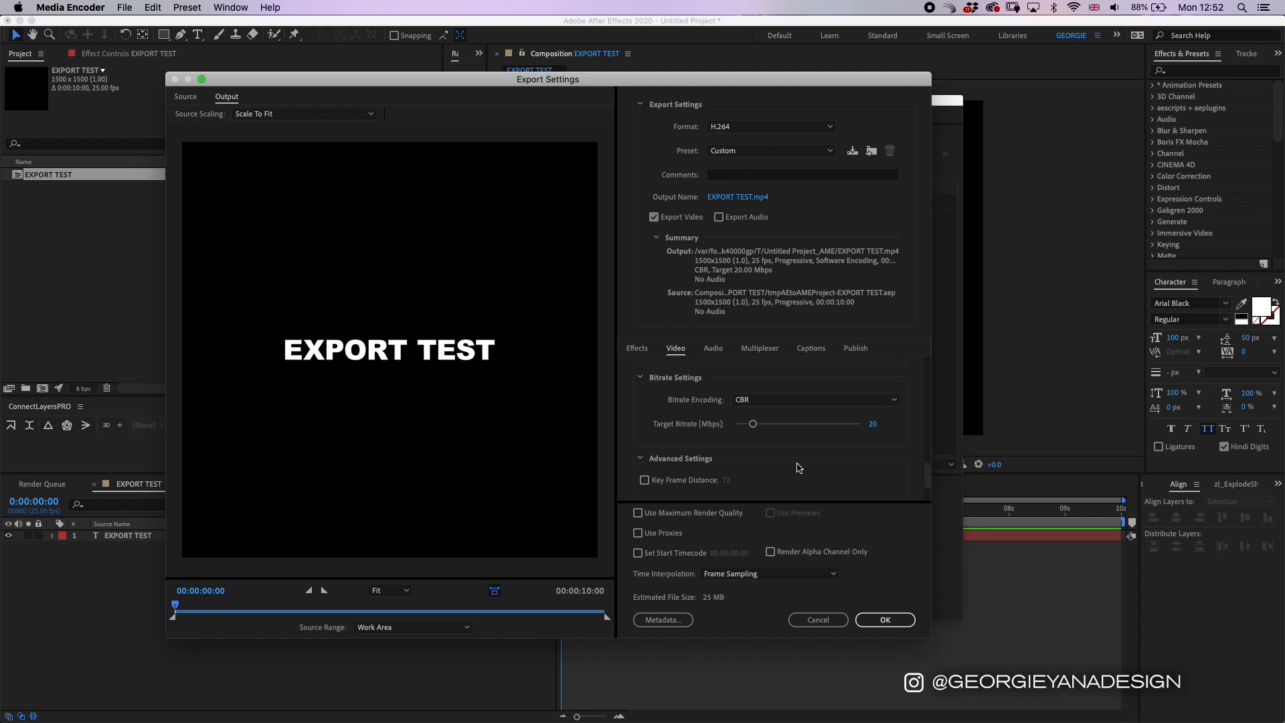
mouse_move(883, 443)
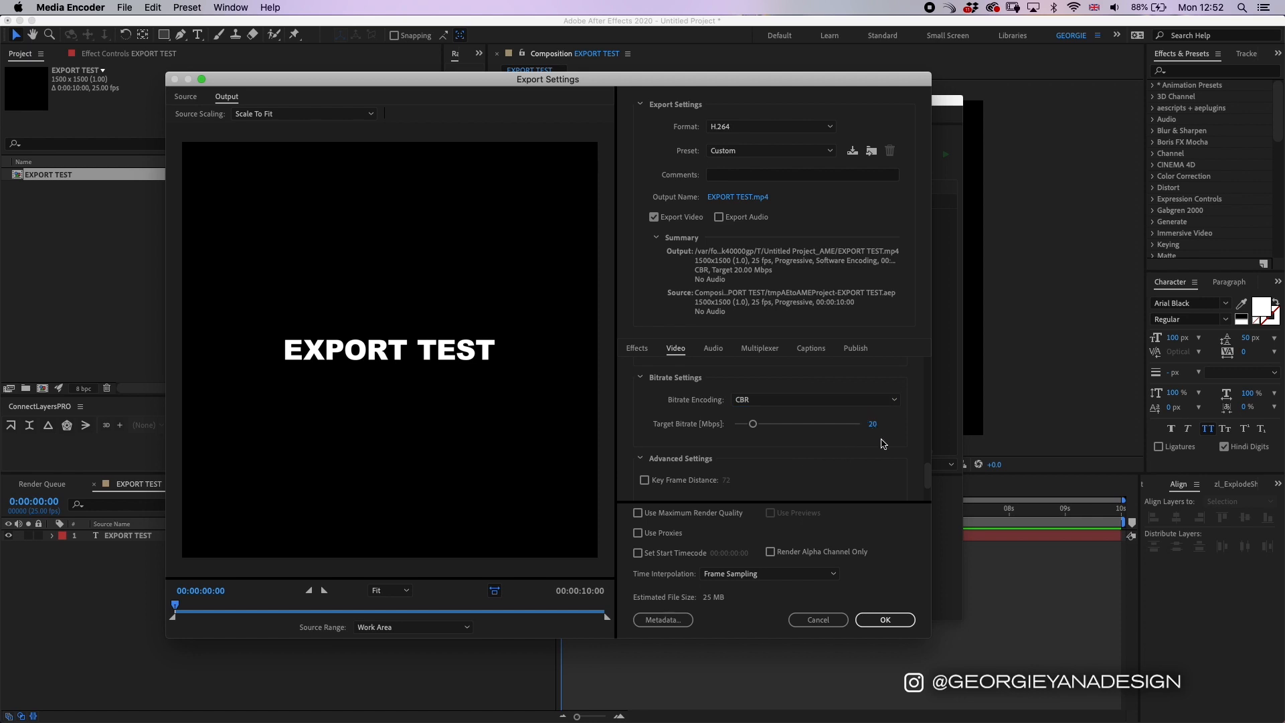
mouse_move(878, 442)
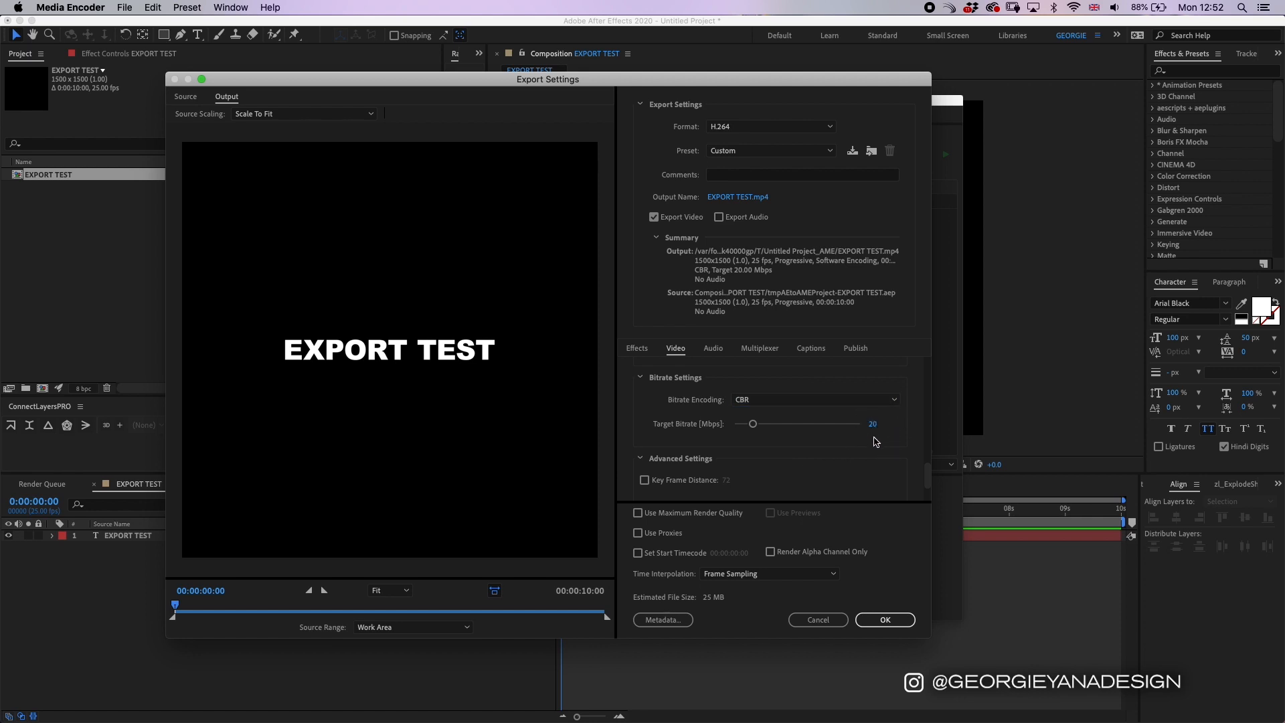
mouse_move(861, 453)
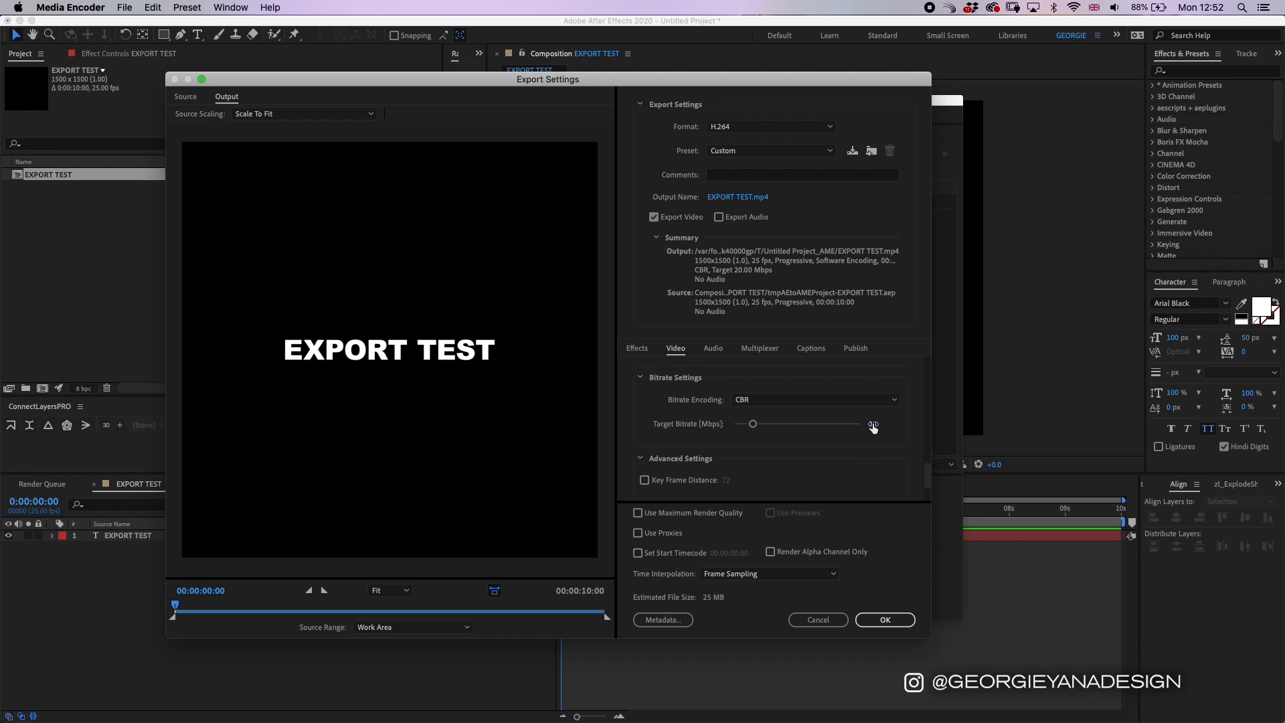
click(883, 423)
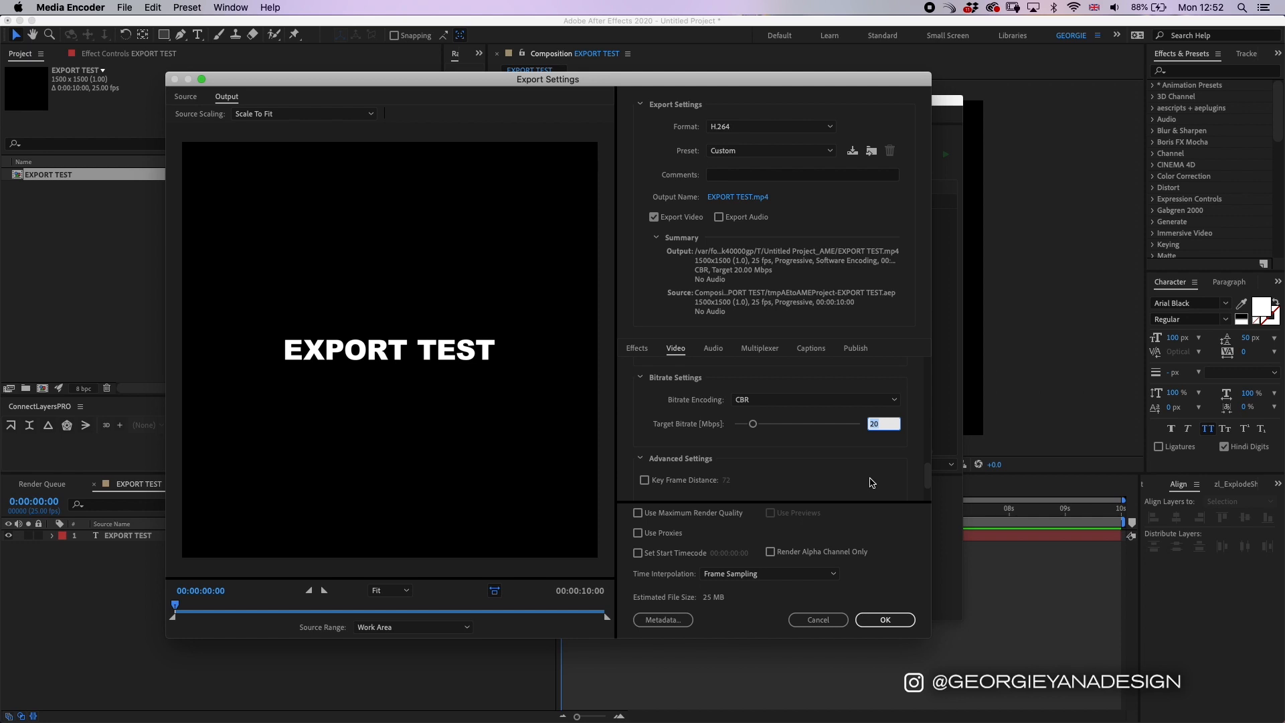
click(883, 423)
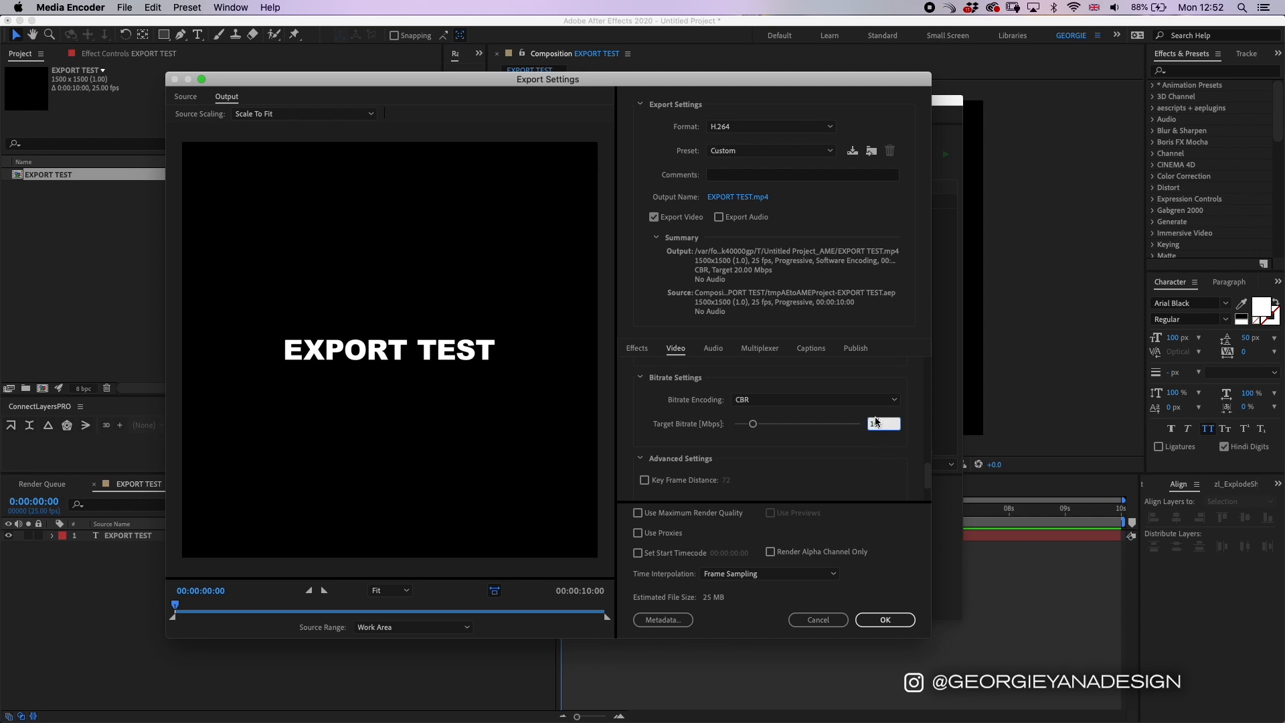
text(10)
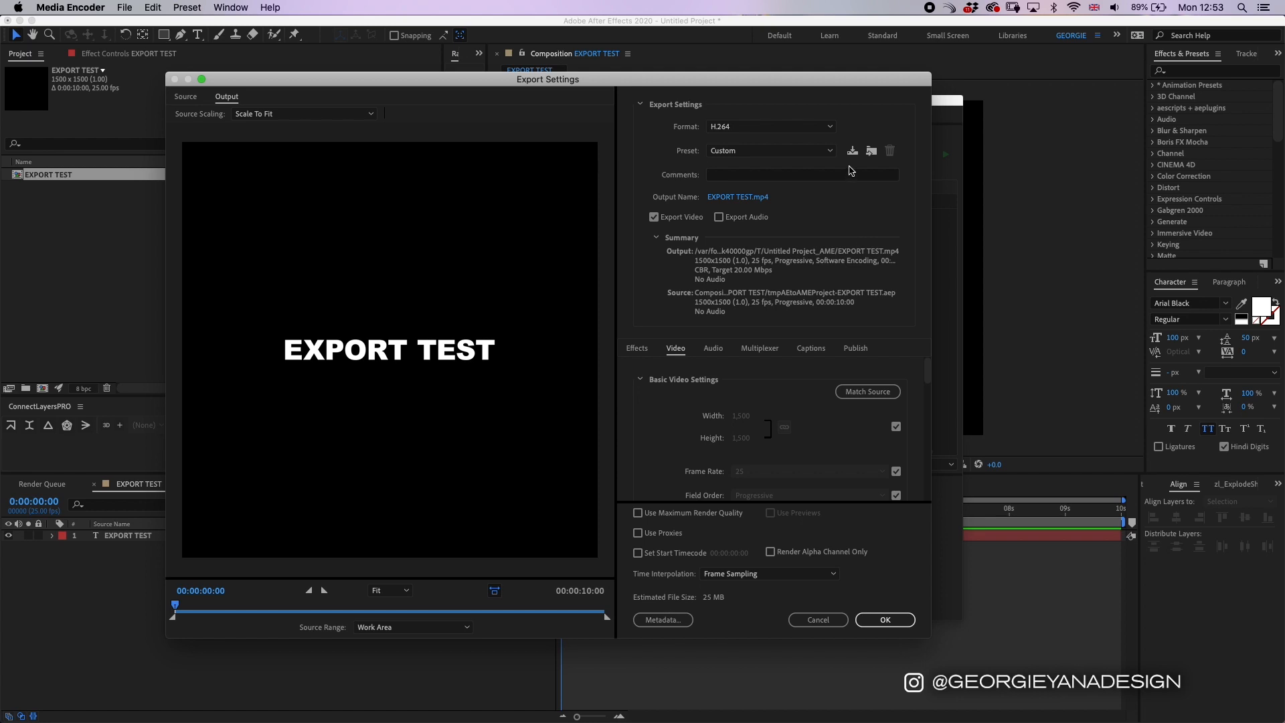
mouse_move(832, 156)
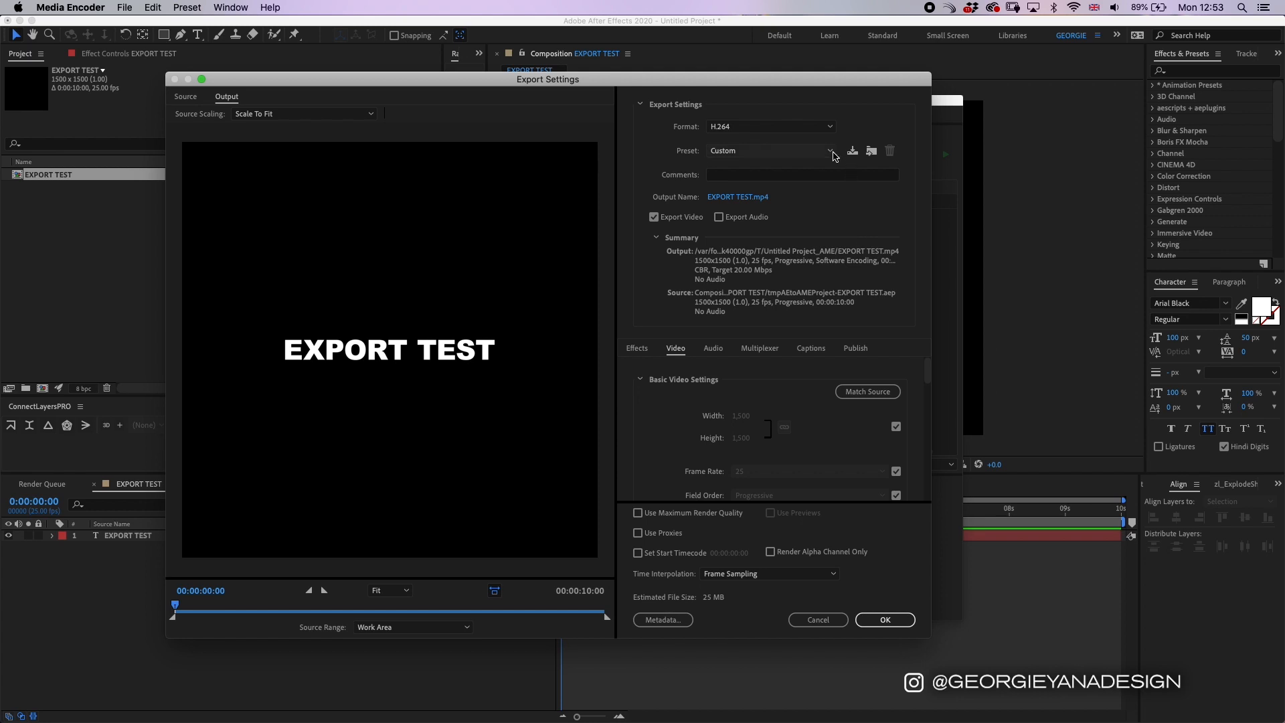
mouse_move(851, 151)
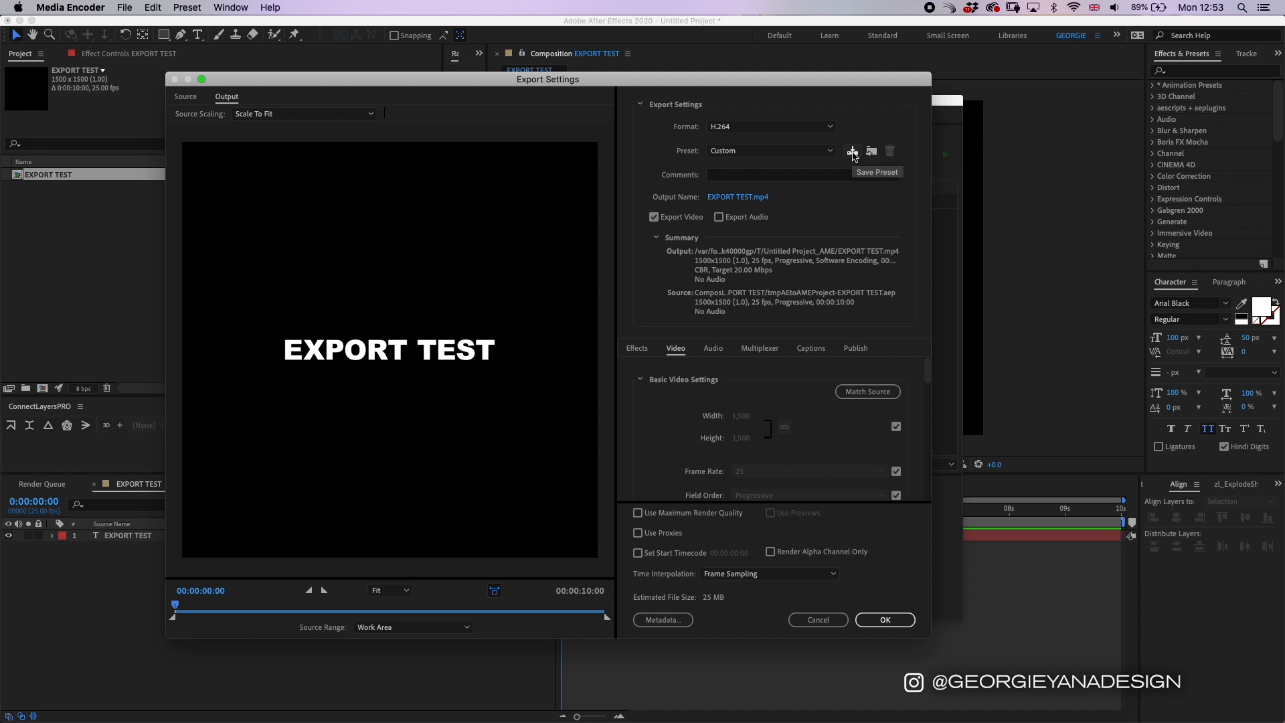
mouse_move(852, 155)
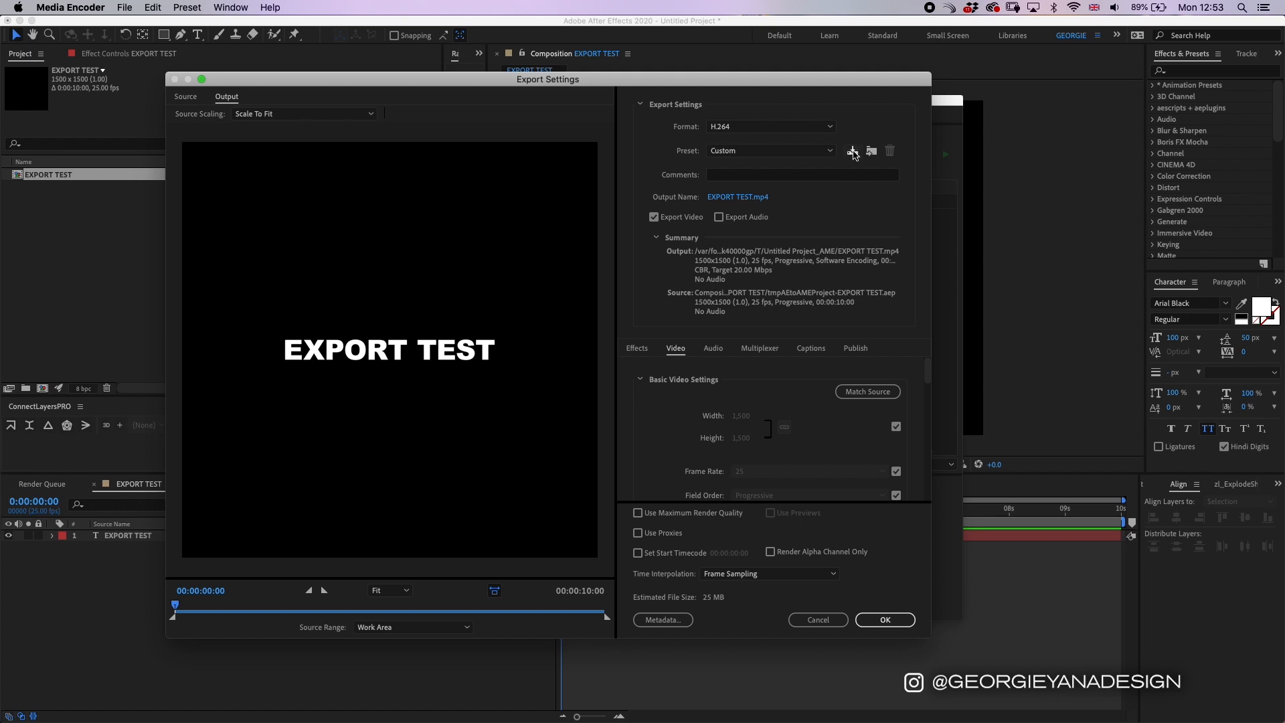
mouse_move(852, 150)
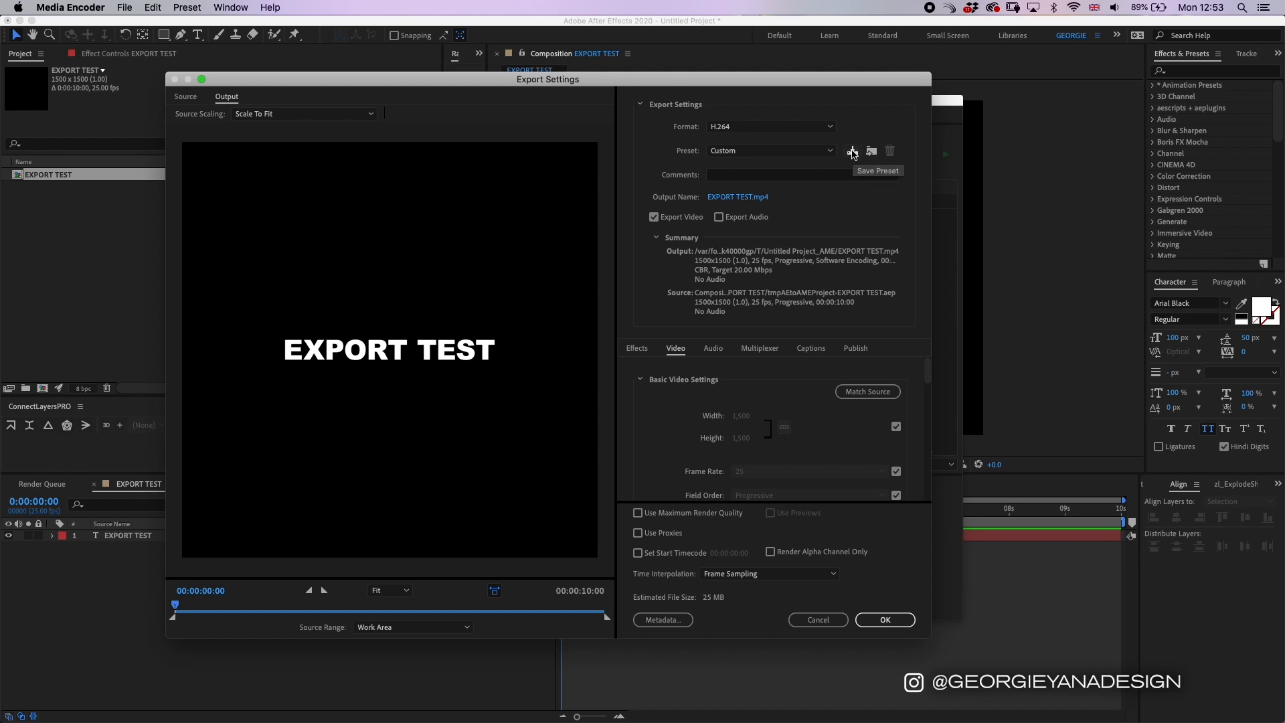
Step: Save the no-audio CBR H.264 settings as a preset named SOCIAL WITHOUT SOUND
click(851, 151)
text(SOCIAL WITHOUT SOUND)
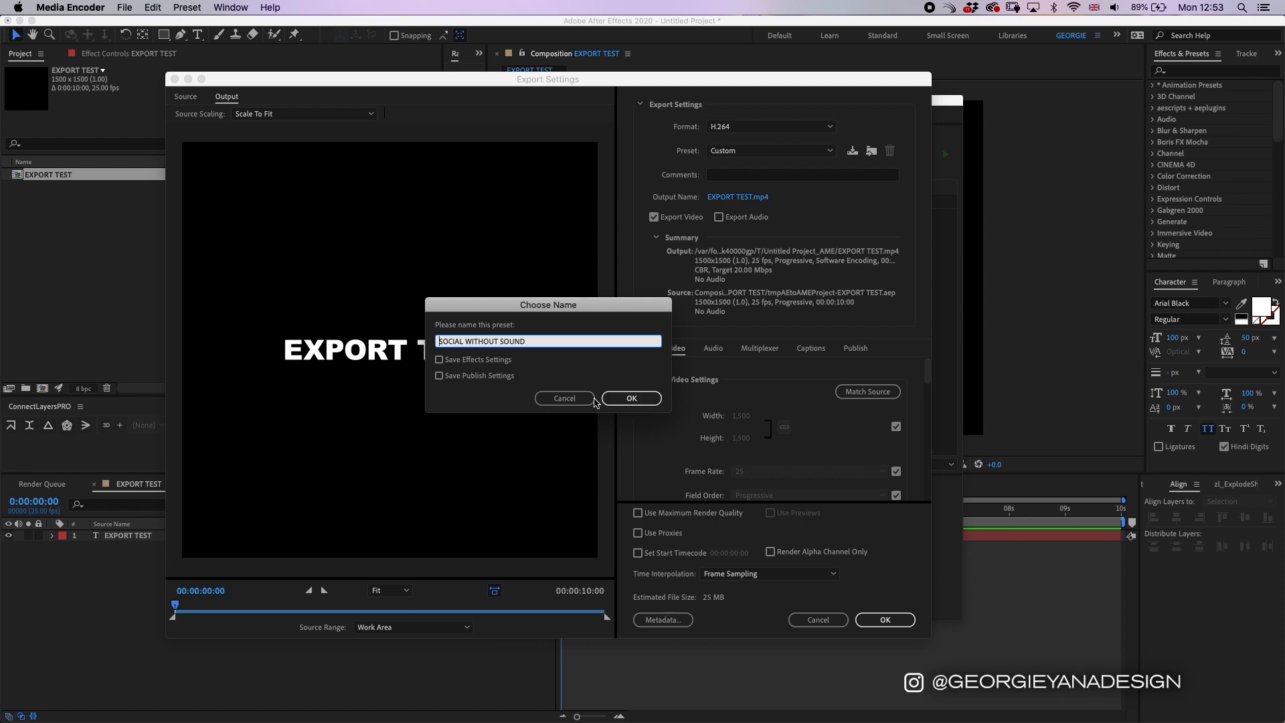
click(630, 398)
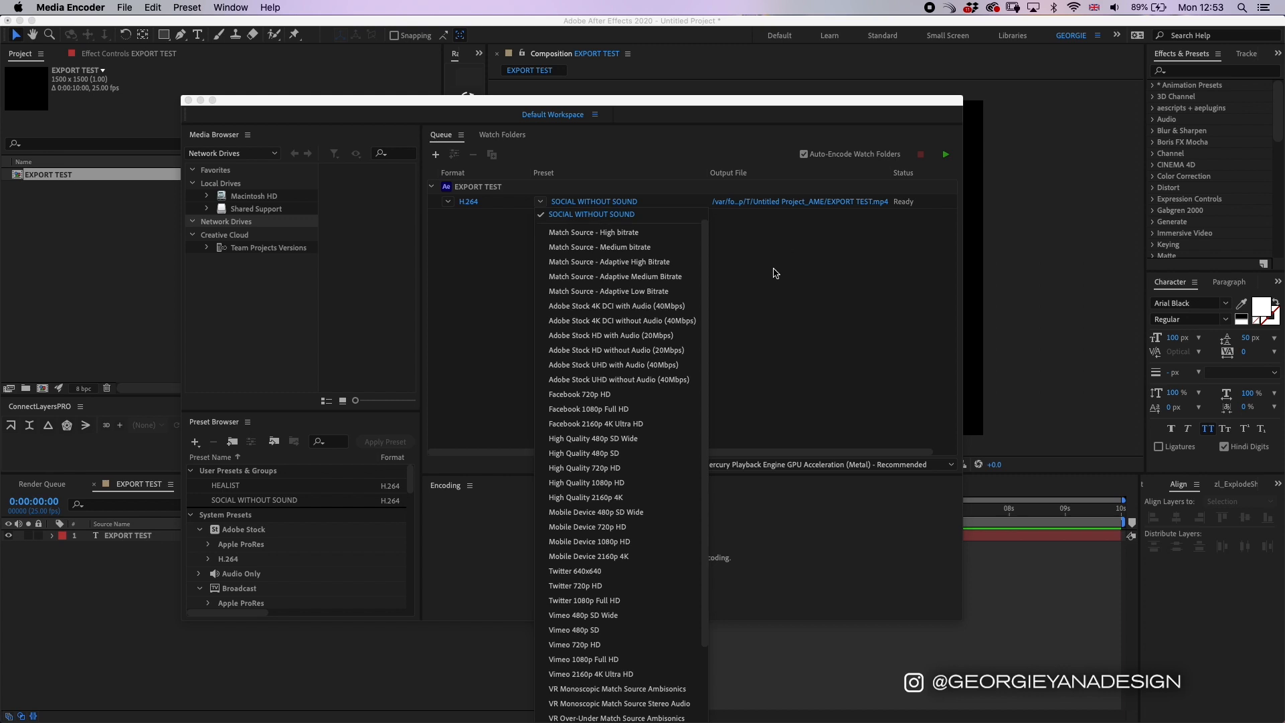
Step: Keep SOCIAL WITHOUT SOUND as the job's preset and set its output file to the Desktop
click(591, 214)
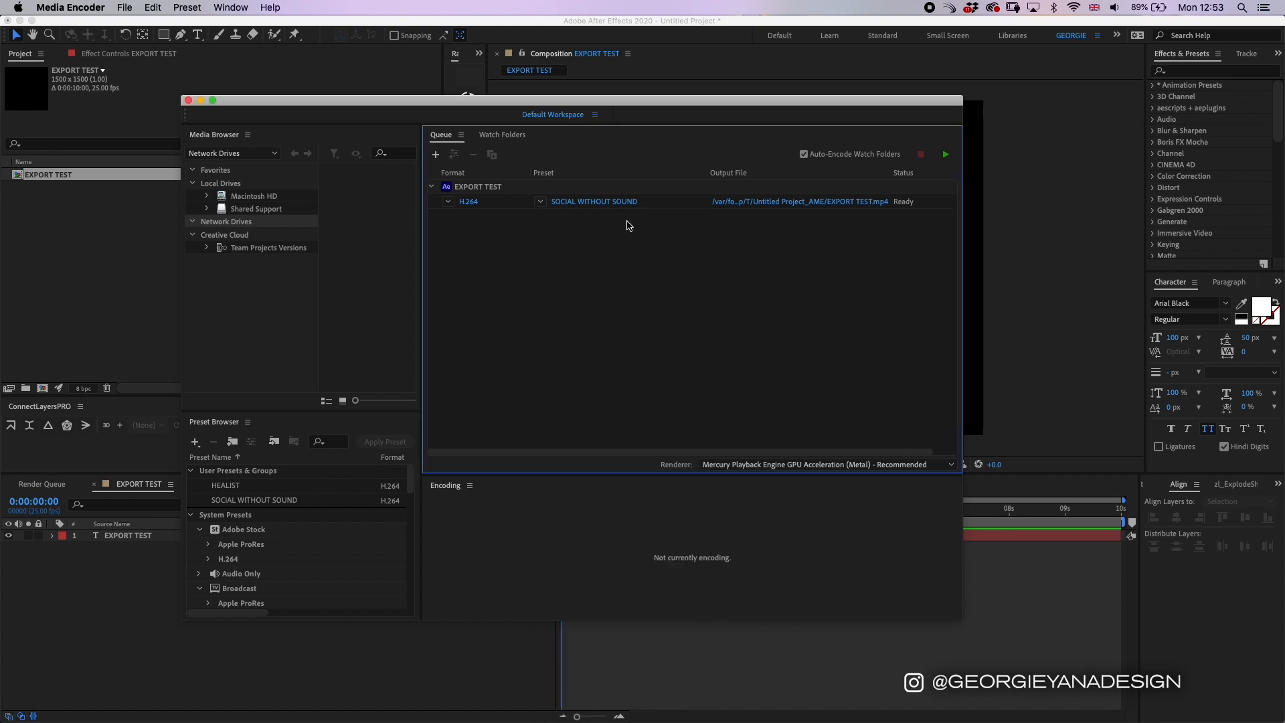
click(593, 201)
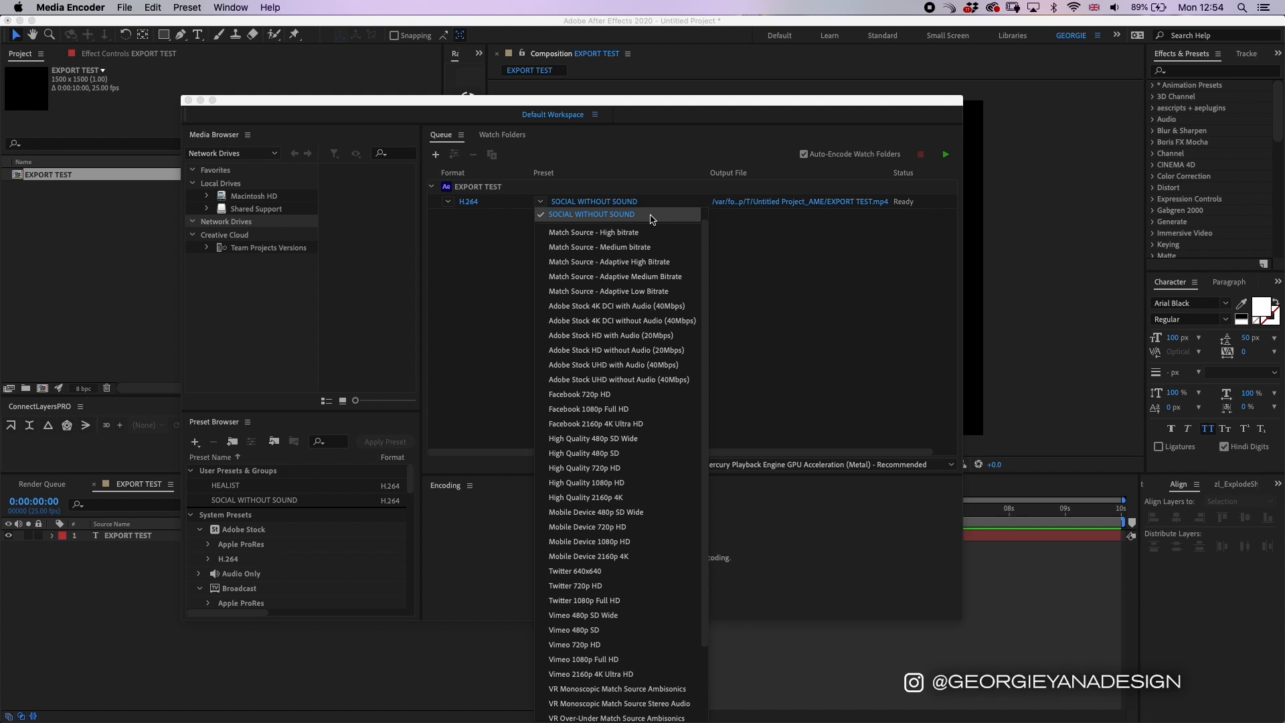
click(591, 214)
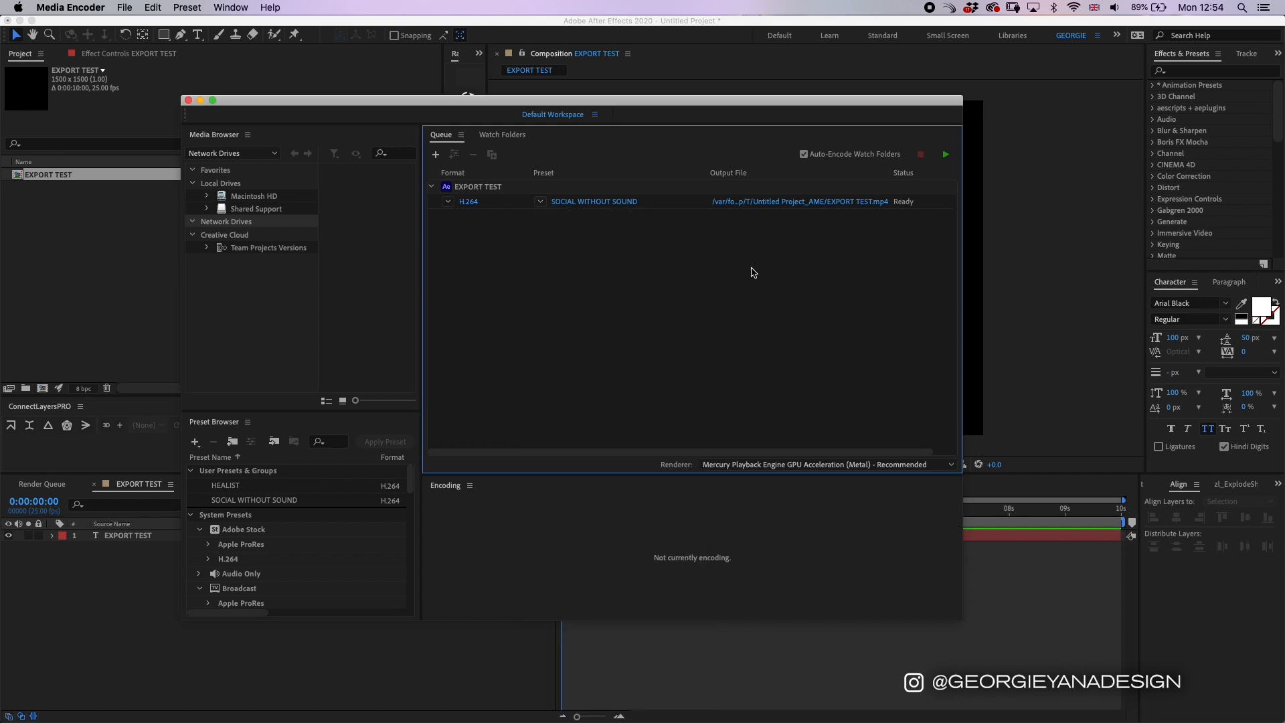
mouse_move(729, 280)
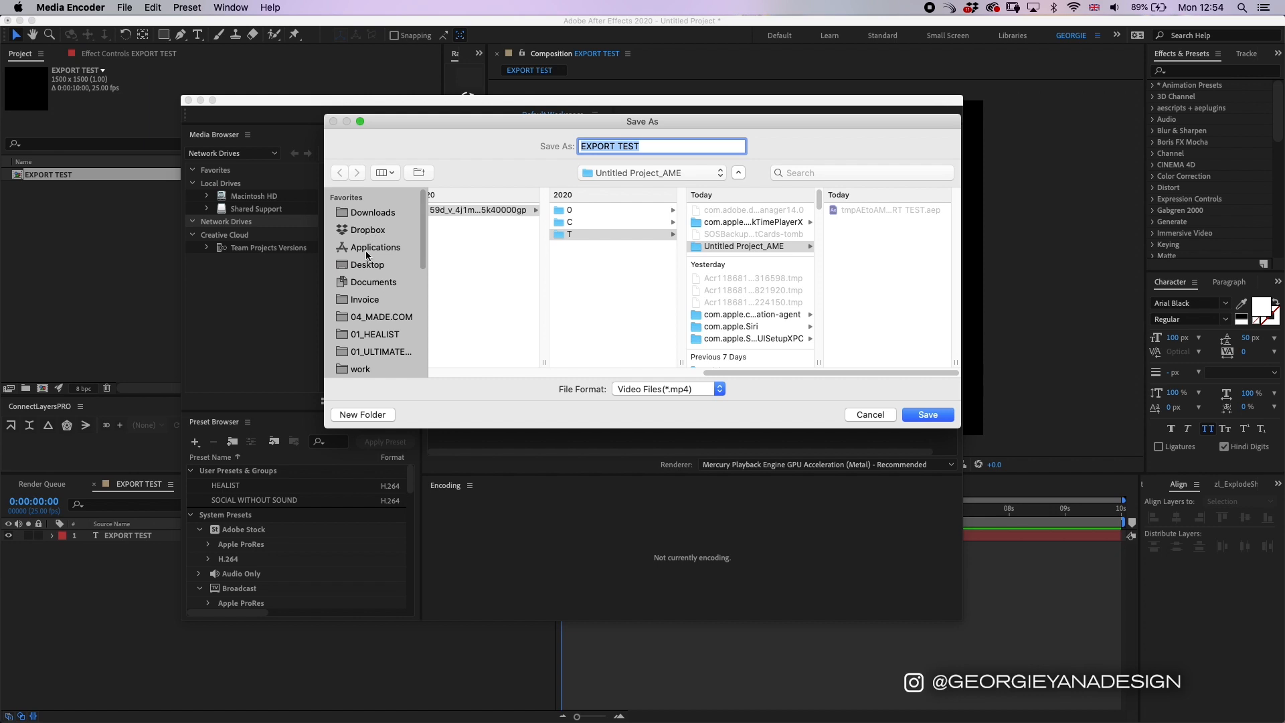
click(926, 413)
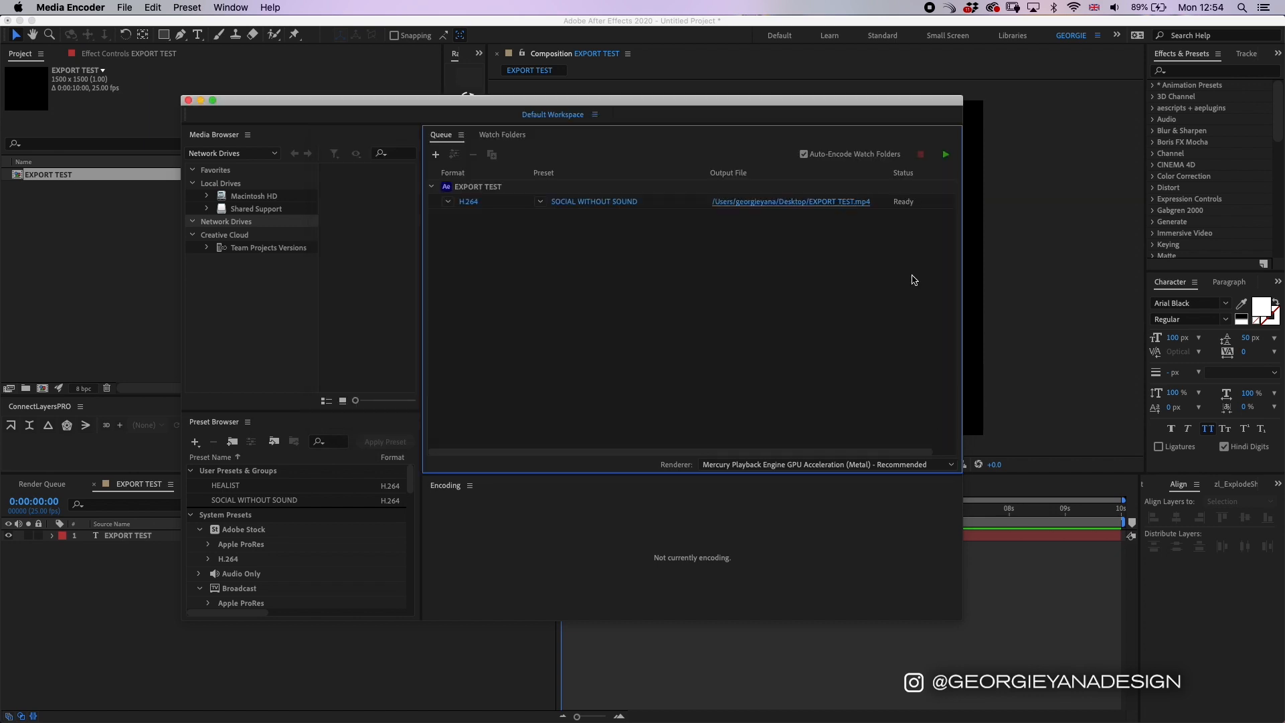
mouse_move(883, 307)
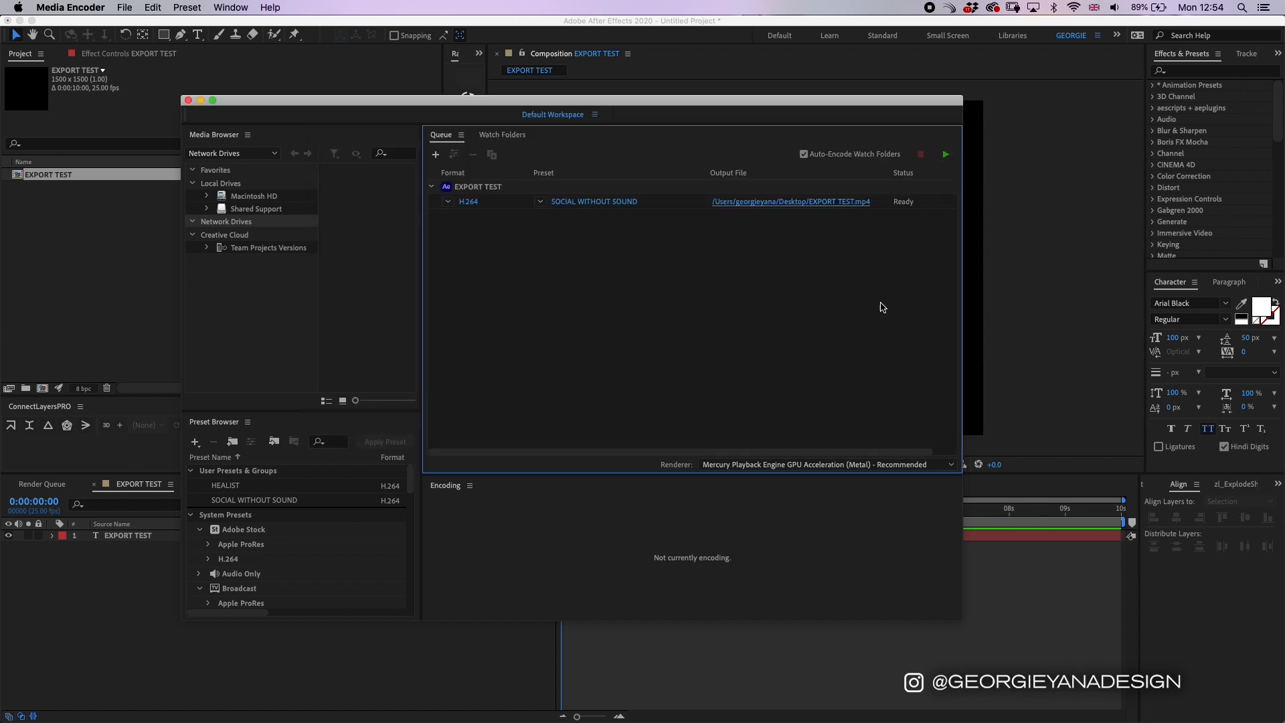